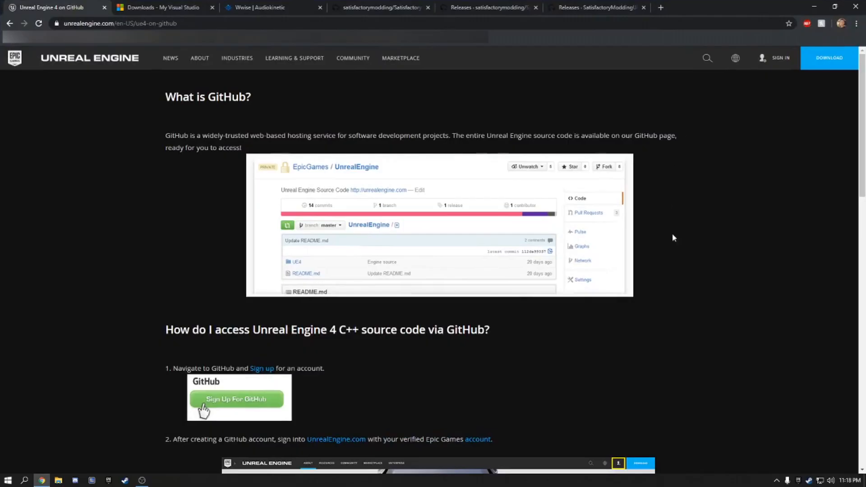
mouse_move(467, 226)
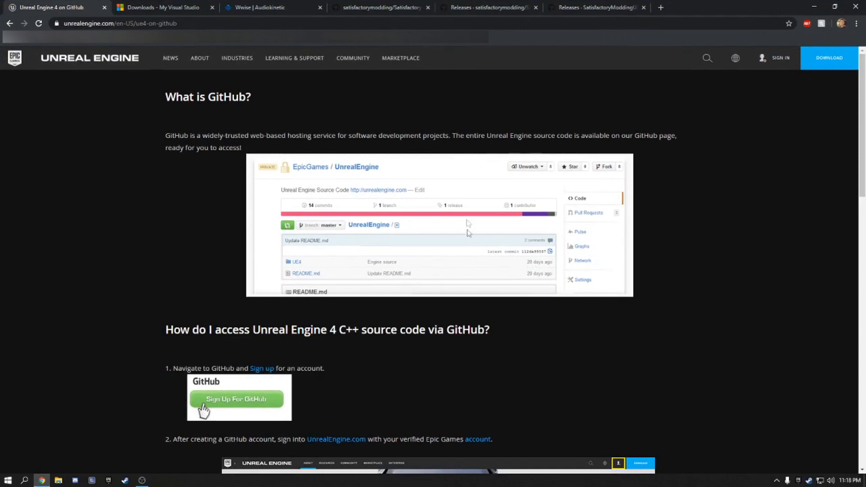
mouse_move(119, 76)
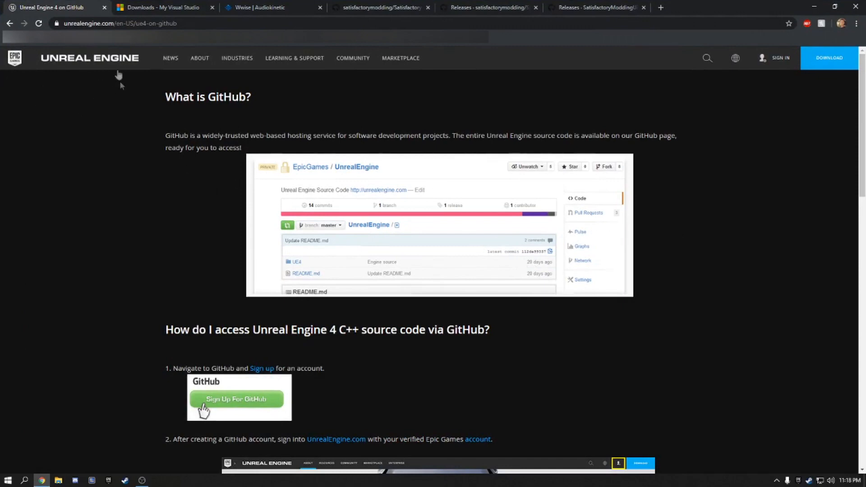
Request the Wwise Launcher download for Windows and log in to the Audiokinetic account.
scroll("down", 3)
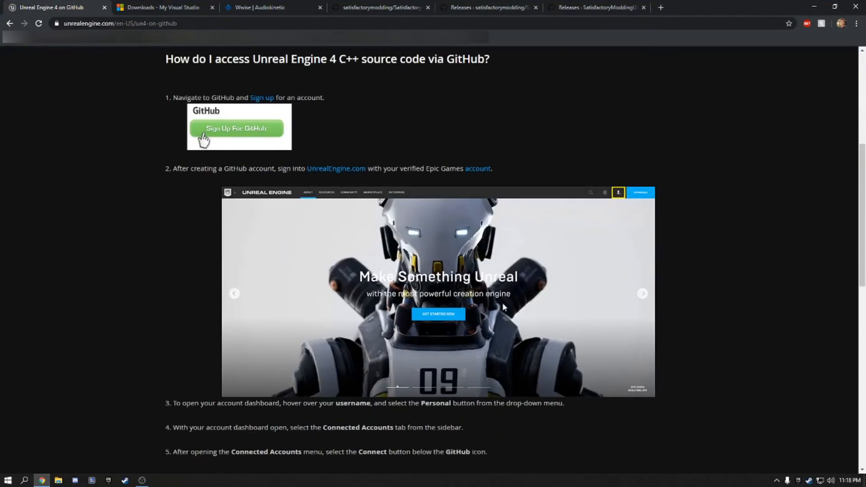
mouse_move(492, 189)
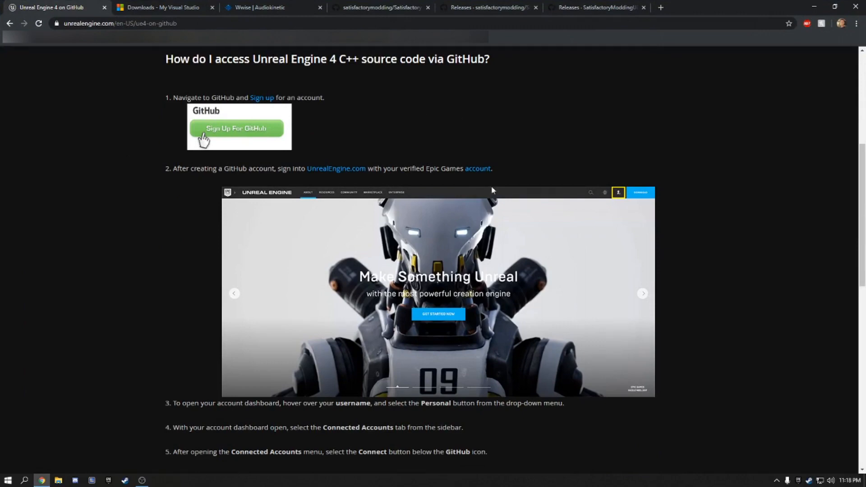
mouse_move(530, 72)
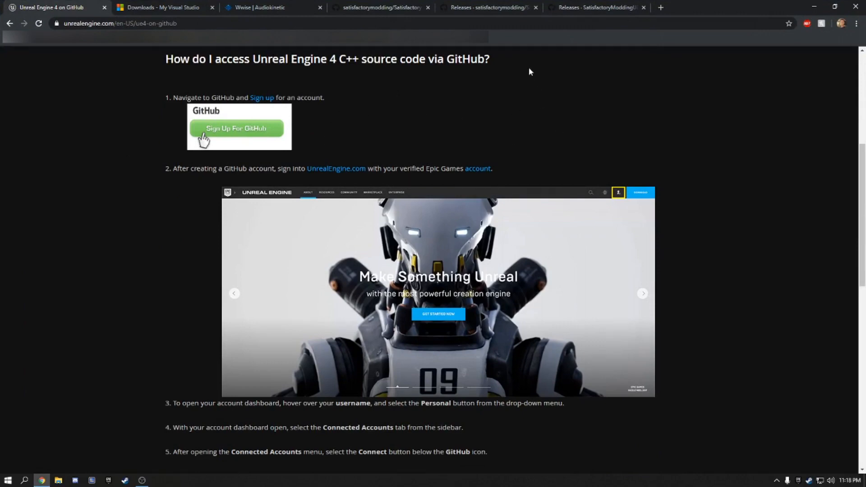
mouse_move(281, 122)
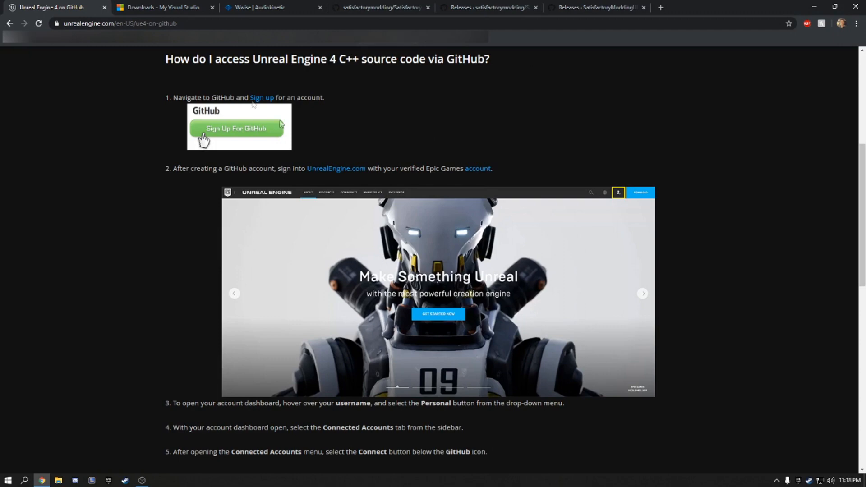
mouse_move(452, 94)
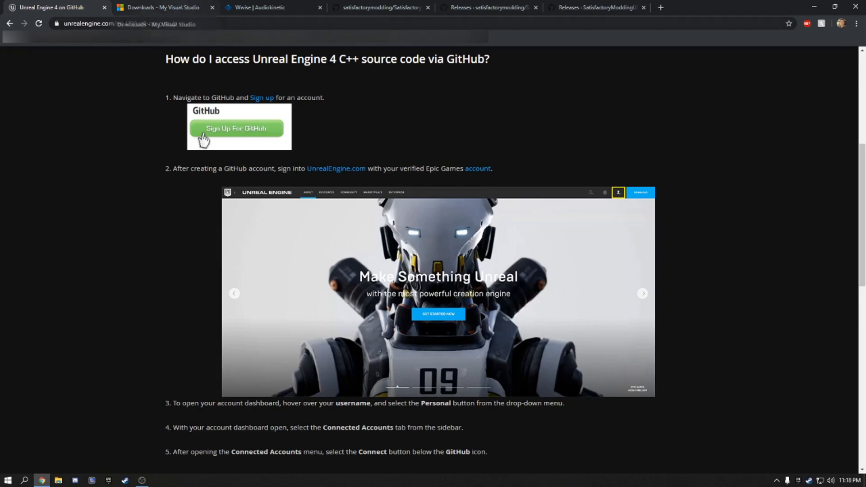
scroll("up", 3)
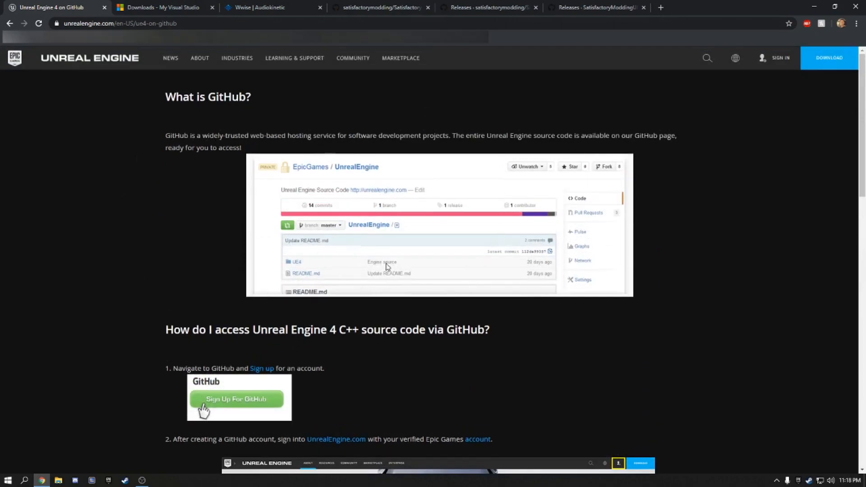
scroll("down", 3)
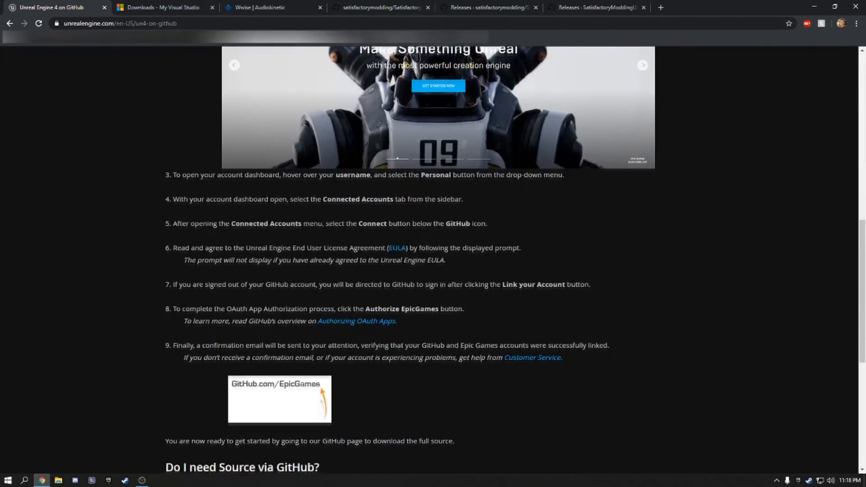
scroll("down", 3)
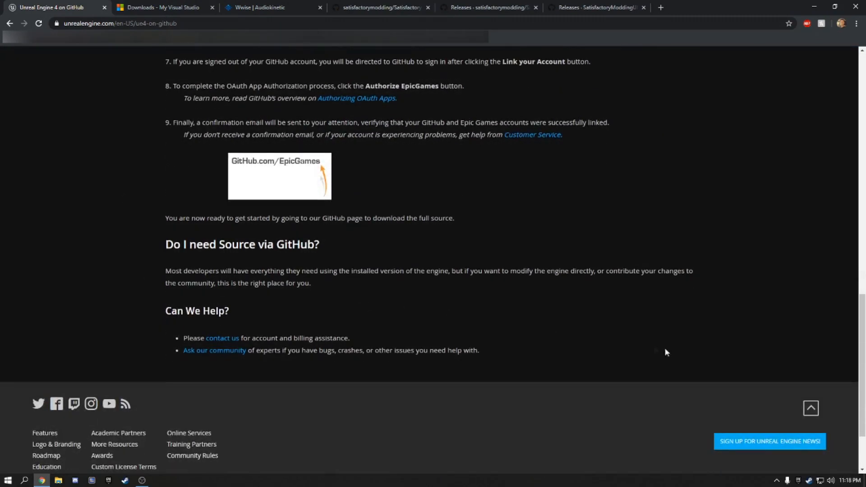
mouse_move(447, 312)
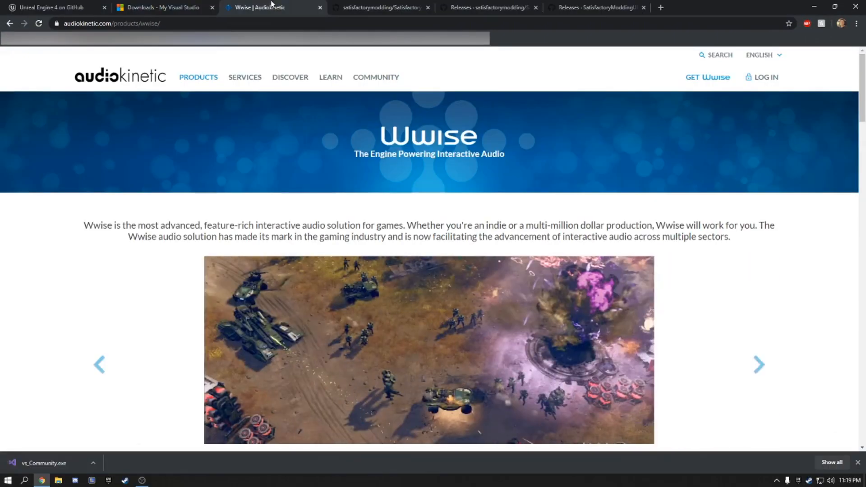
mouse_move(756, 79)
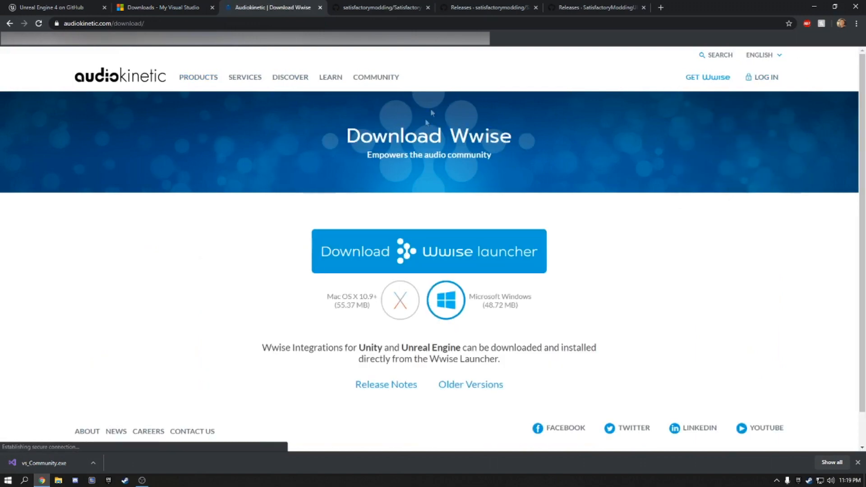
left_click(764, 78)
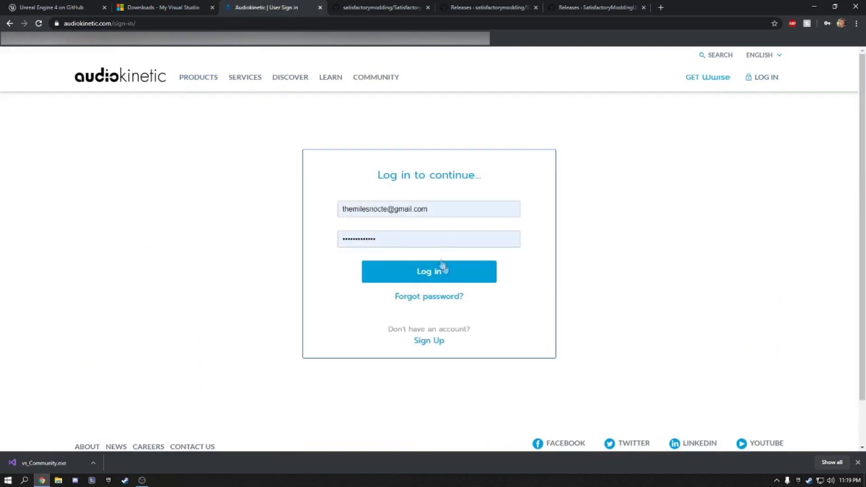
left_click(429, 271)
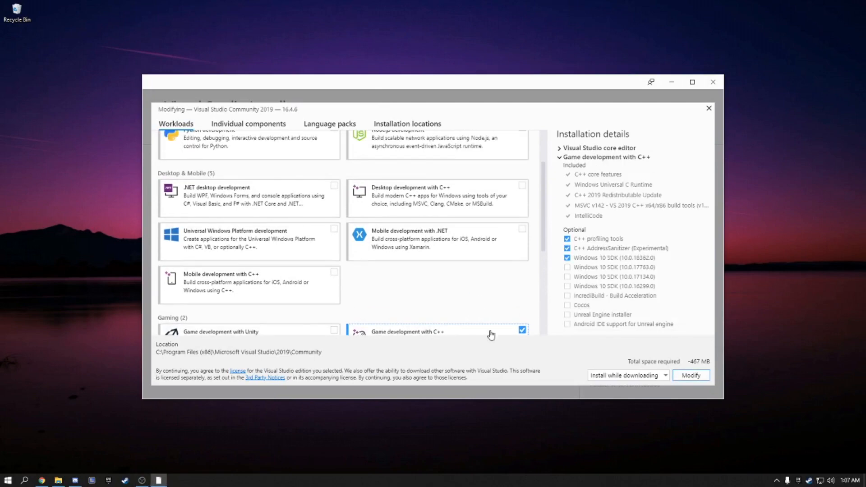
mouse_move(467, 203)
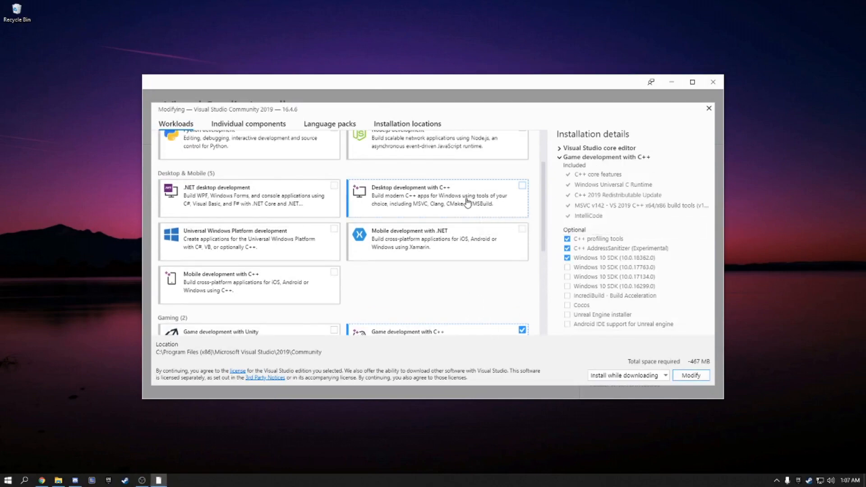
Tick the Desktop development with C++ workload alongside Game development with C++.
left_click(522, 185)
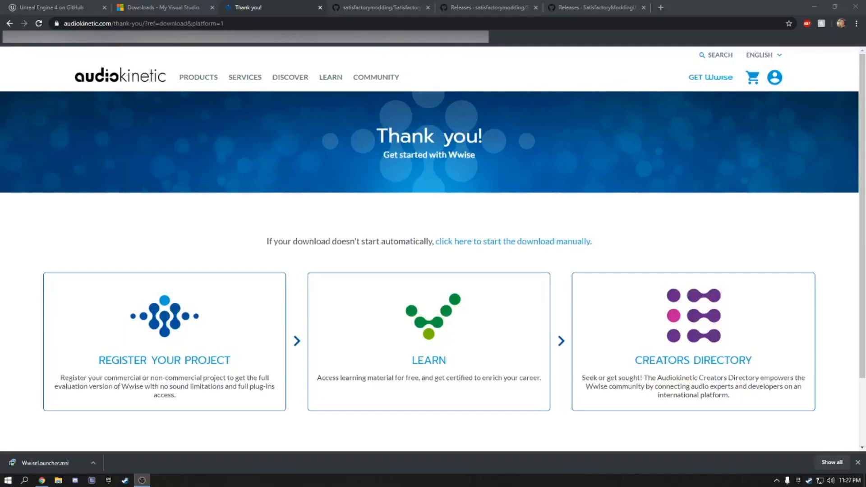
mouse_move(584, 354)
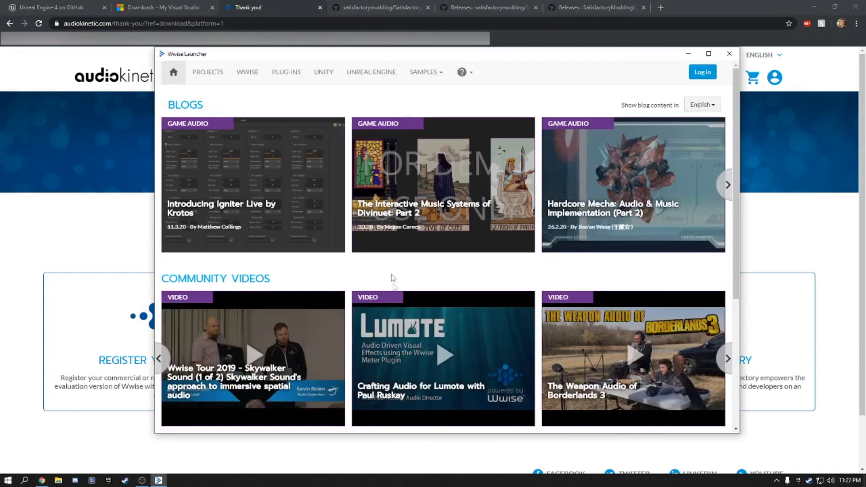
Choose Wwise version 2019.1.7.7135 on the WWISE page and begin its install.
left_click(247, 72)
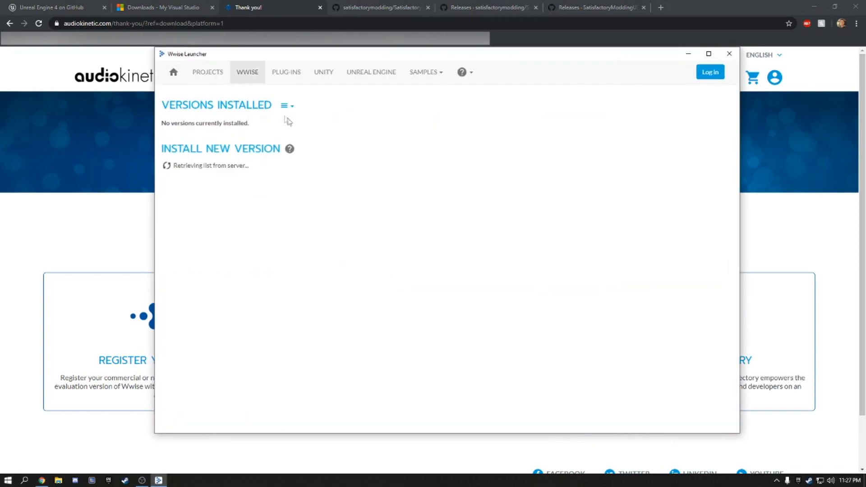
left_click(234, 168)
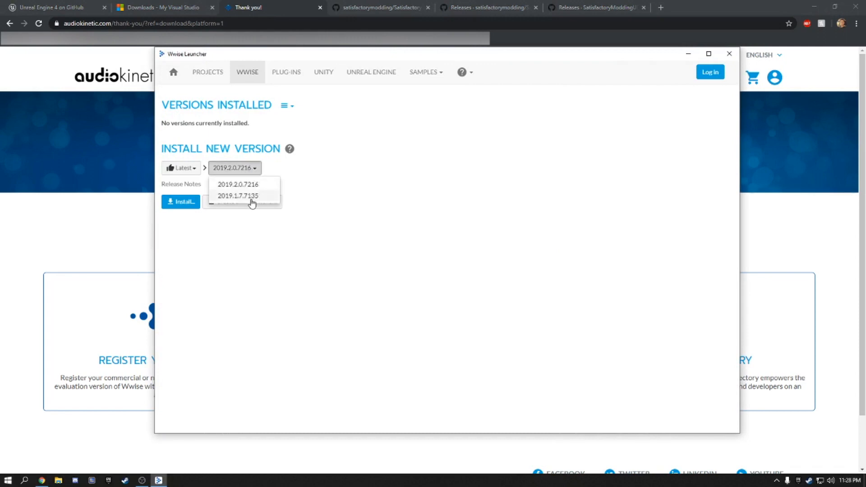
left_click(238, 195)
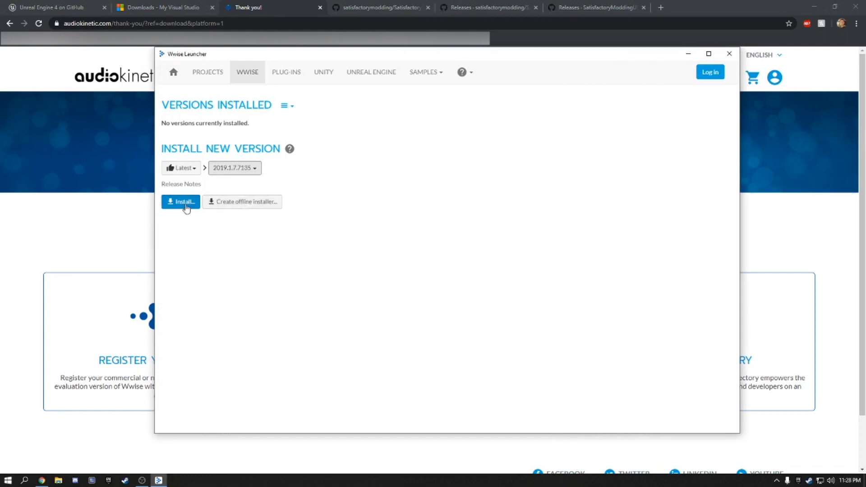
left_click(179, 202)
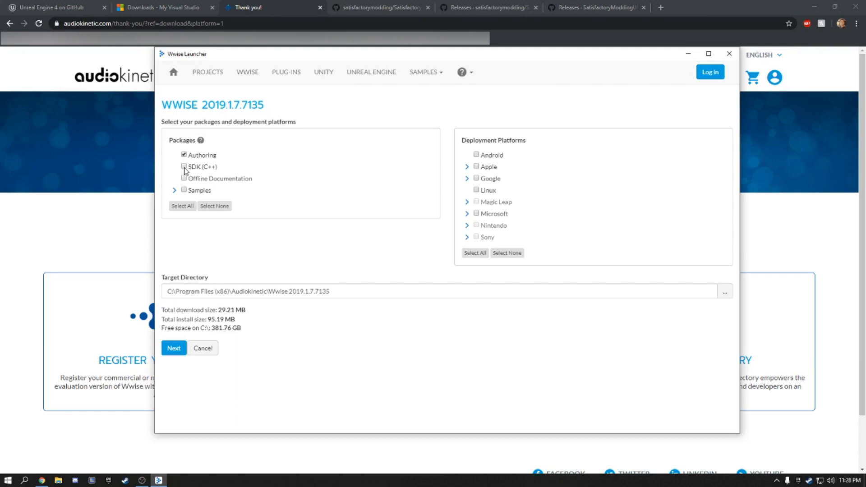
left_click(184, 166)
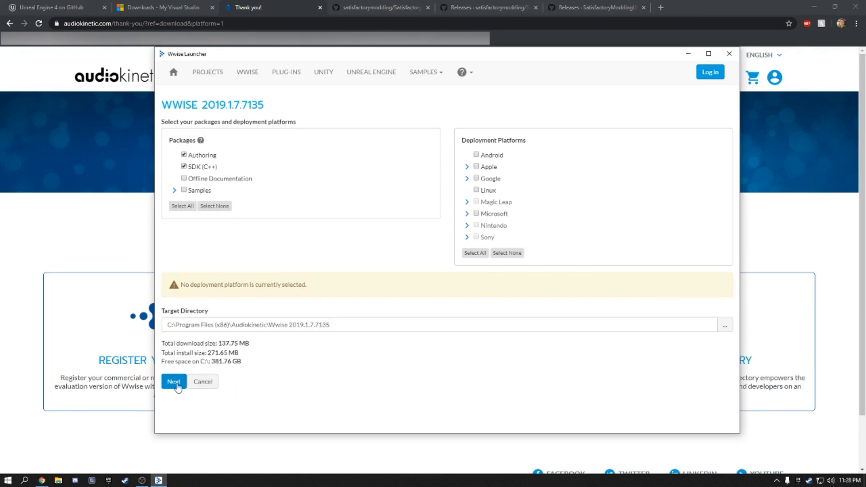
left_click(173, 382)
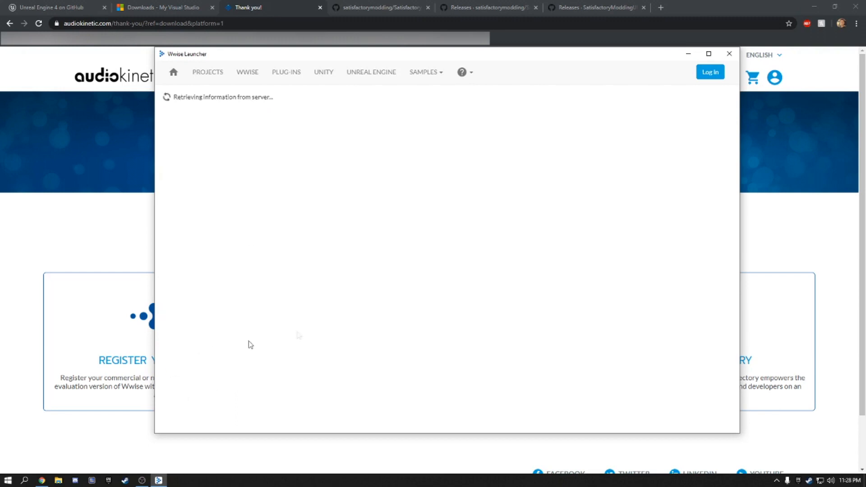
mouse_move(429, 262)
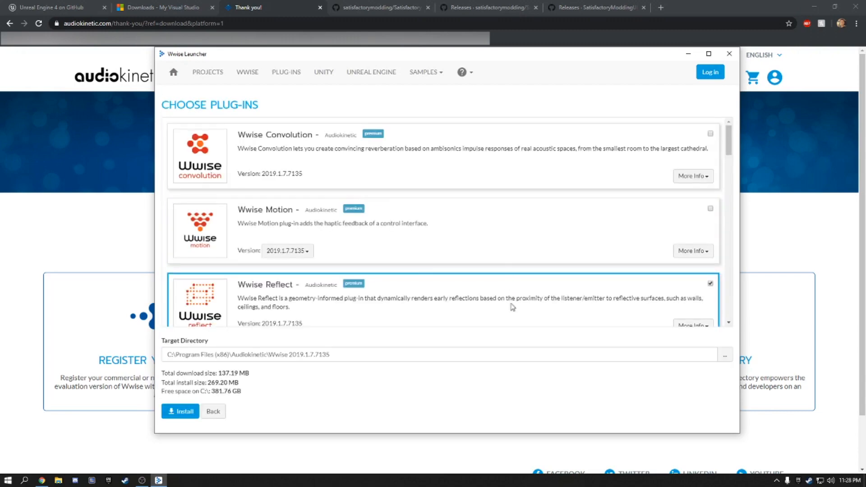
scroll("down", 3)
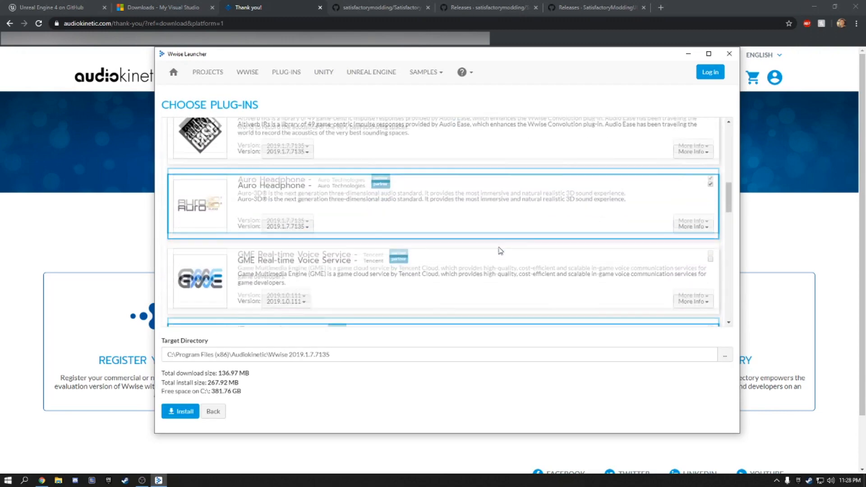
scroll("down", 3)
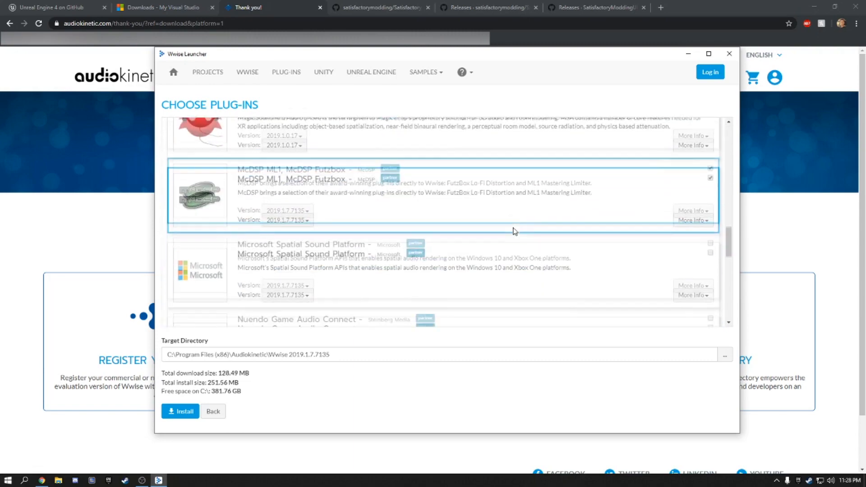
scroll("down", 3)
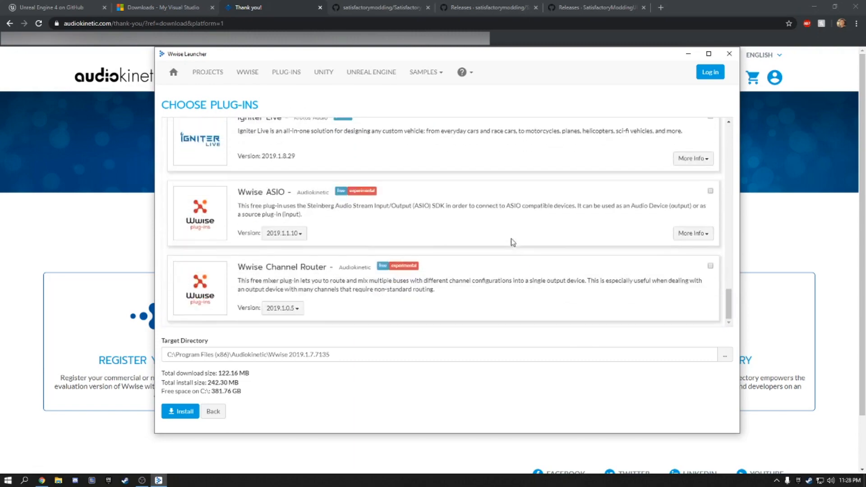
scroll("down", 3)
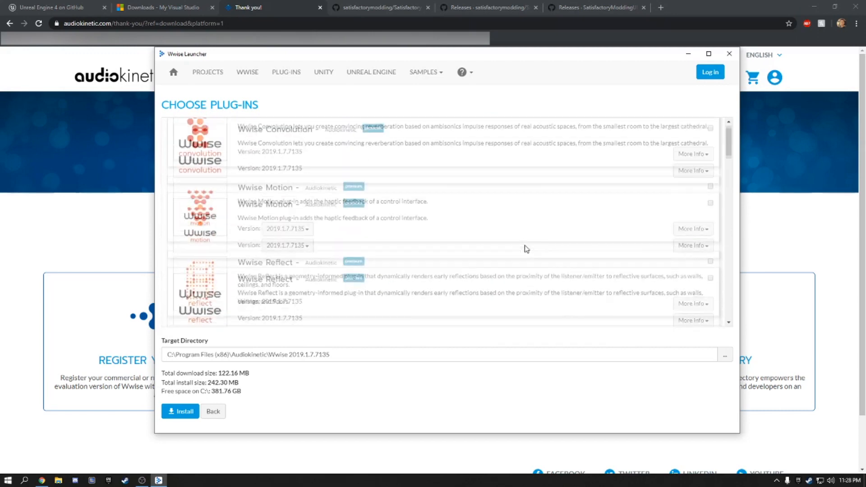
Install Wwise 2019.1.7 with the chosen plug-ins and return to the SatisfactoryModLoader GitHub page.
left_click(179, 411)
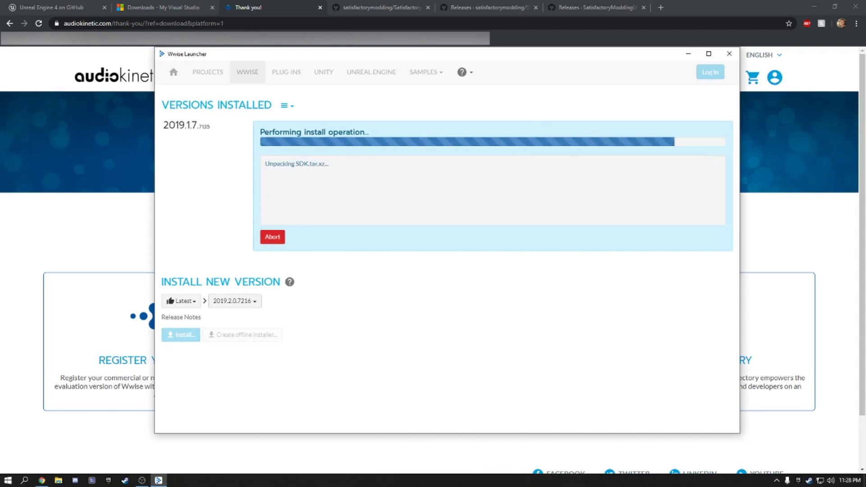
left_click(382, 7)
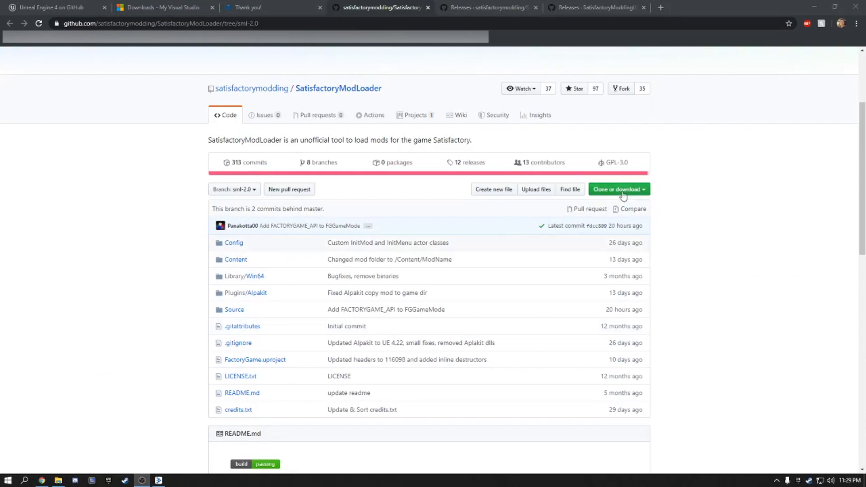
Download the sml-2.0 branch as a ZIP and start the UnrealEngine-CSS-Editor-Win64.exe download.
left_click(618, 189)
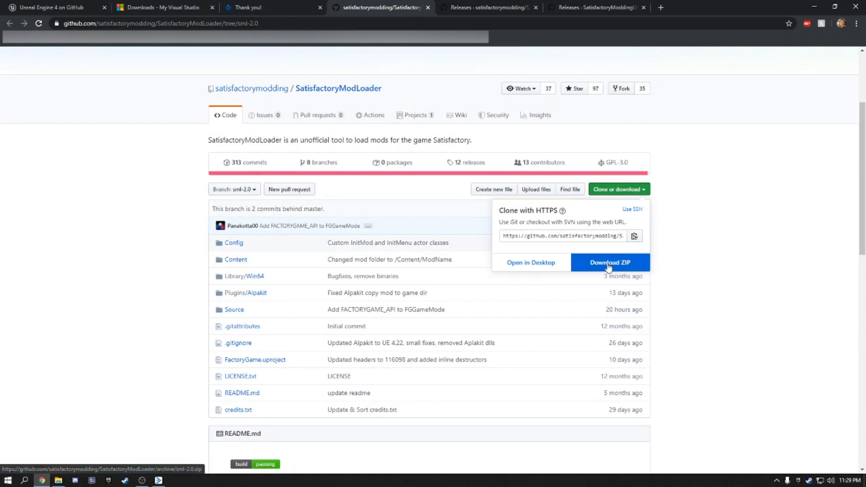
left_click(610, 263)
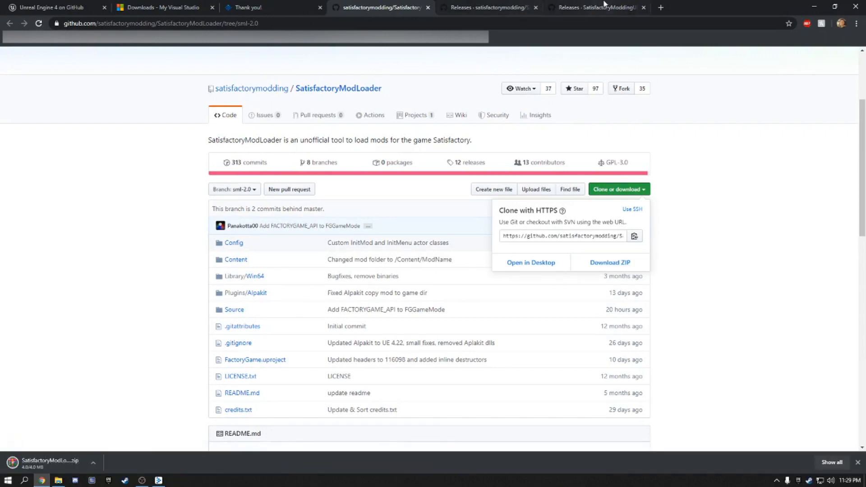
left_click(597, 7)
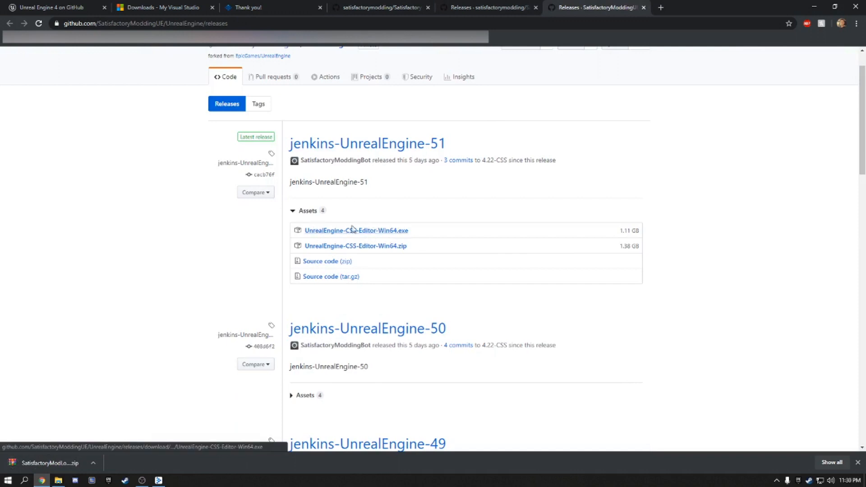
mouse_move(384, 233)
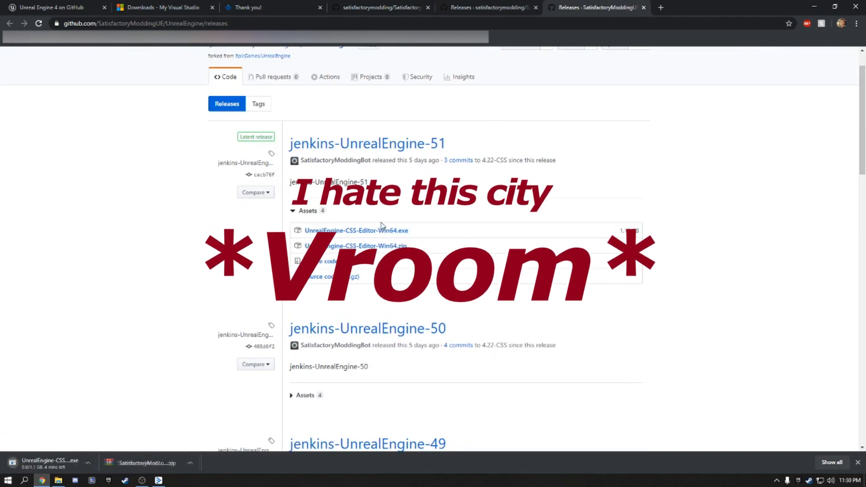
left_click(484, 9)
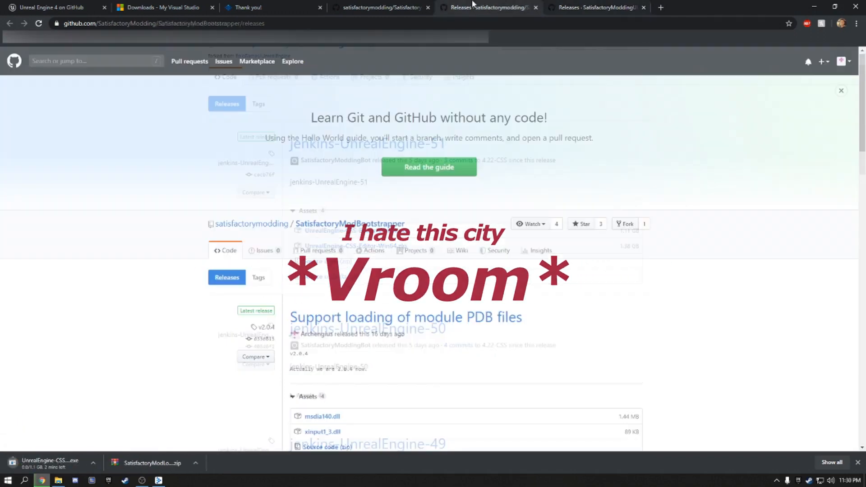
Download xinput1_3.dll and msdia140.dll from the bootstrapper assets and keep the flagged file.
scroll("down", 3)
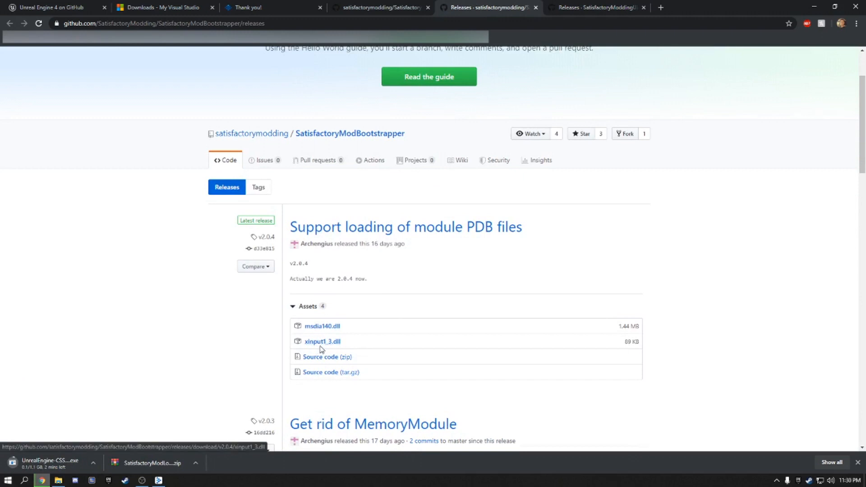
left_click(323, 326)
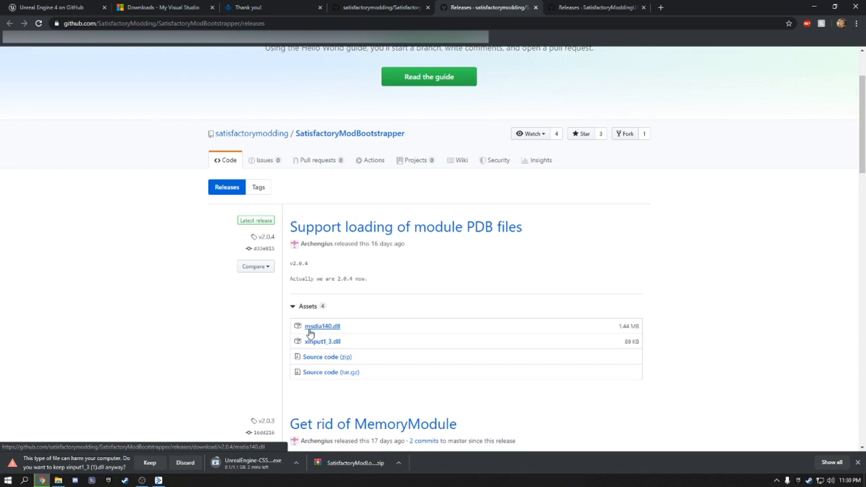
mouse_move(318, 333)
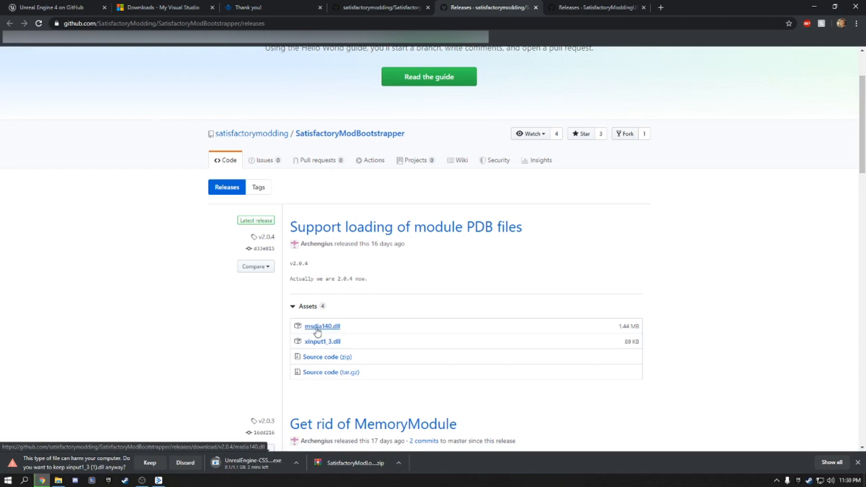
left_click(323, 326)
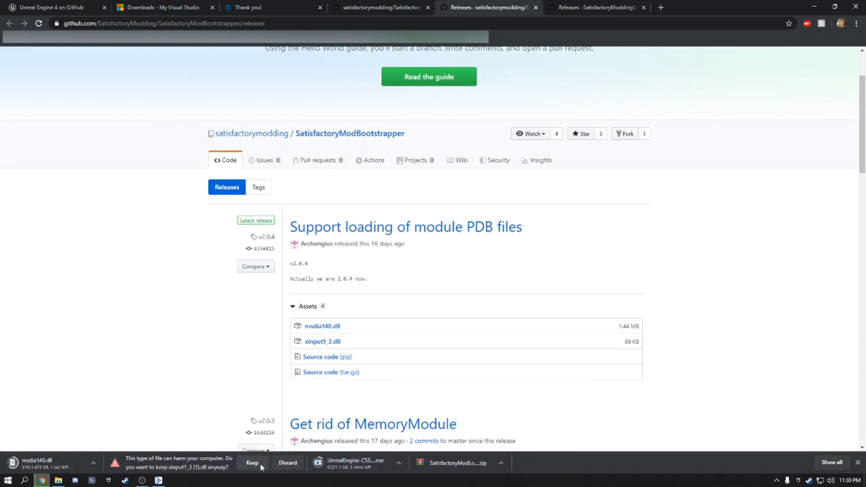
left_click(252, 462)
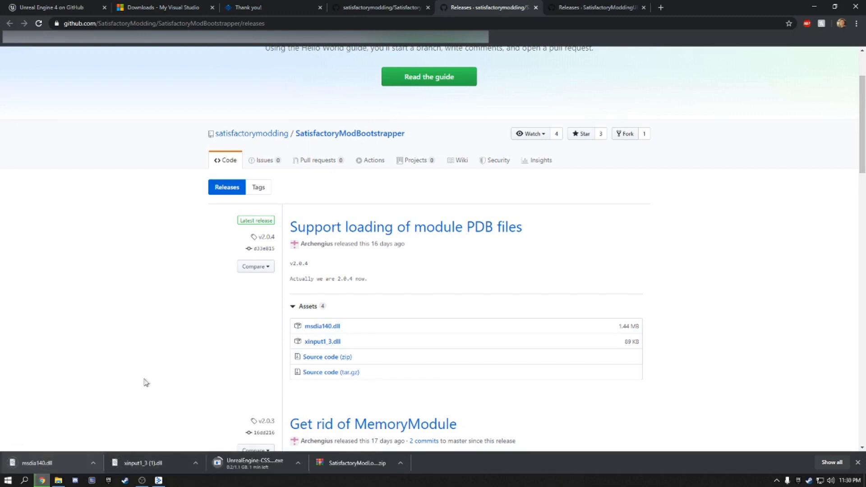
mouse_move(209, 375)
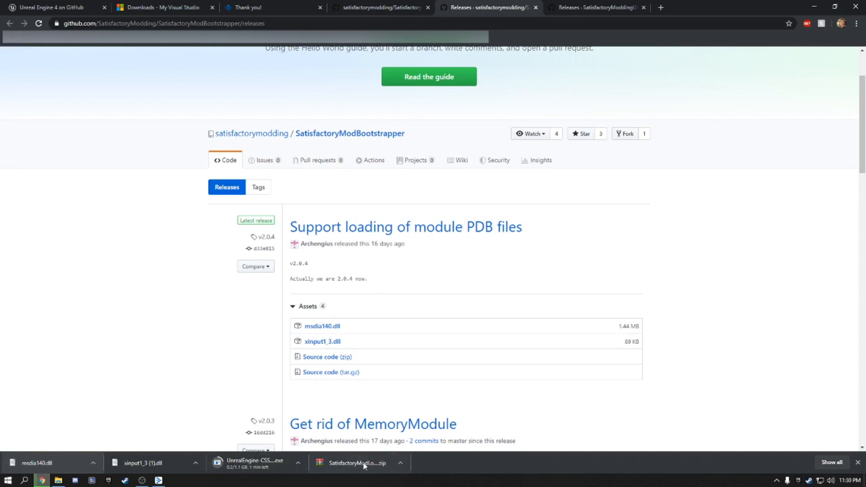
Check the downloaded mod loader ZIP's contents in WinRAR and close it.
left_click(357, 461)
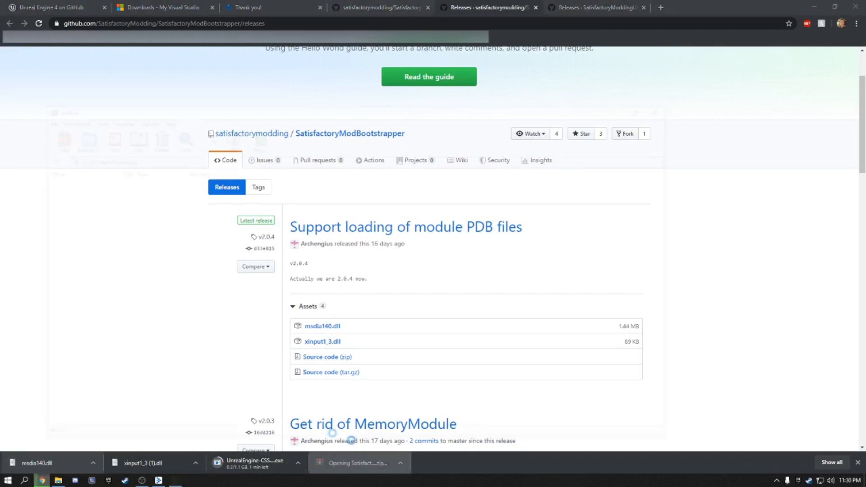
left_click(353, 462)
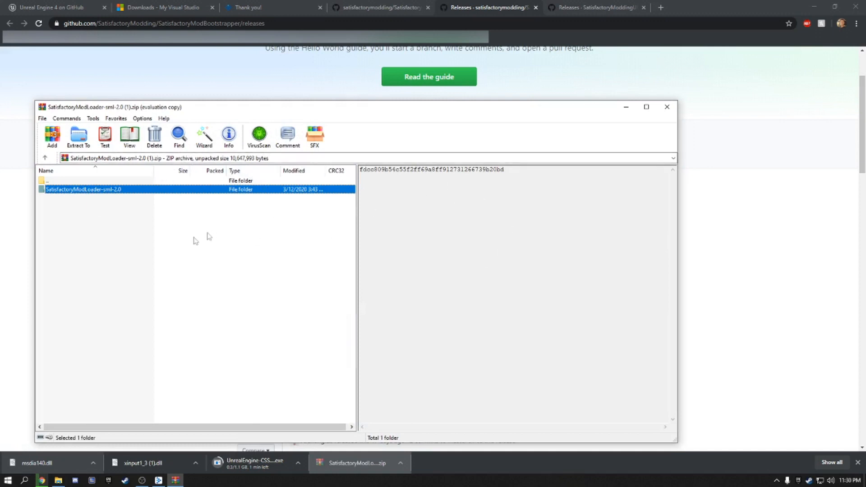
mouse_move(667, 108)
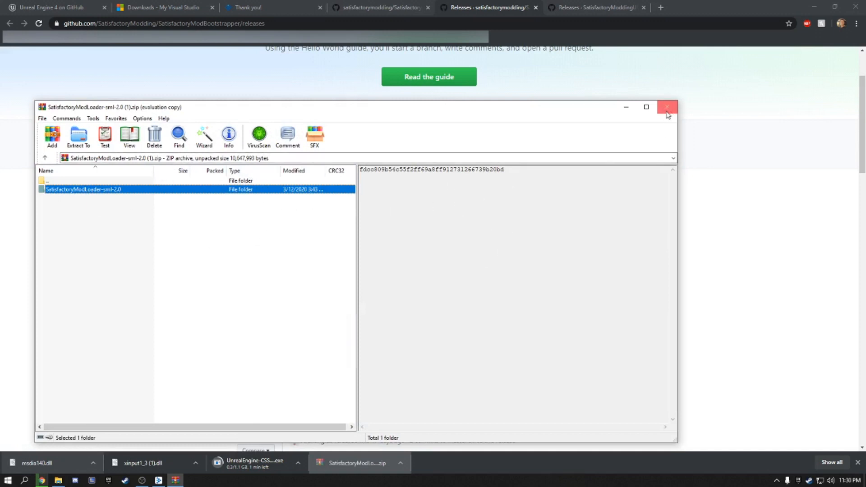
left_click(667, 107)
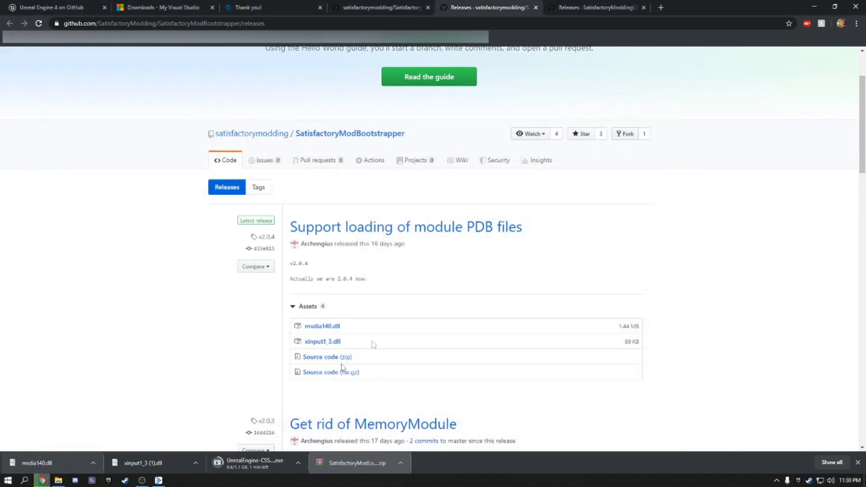
mouse_move(279, 456)
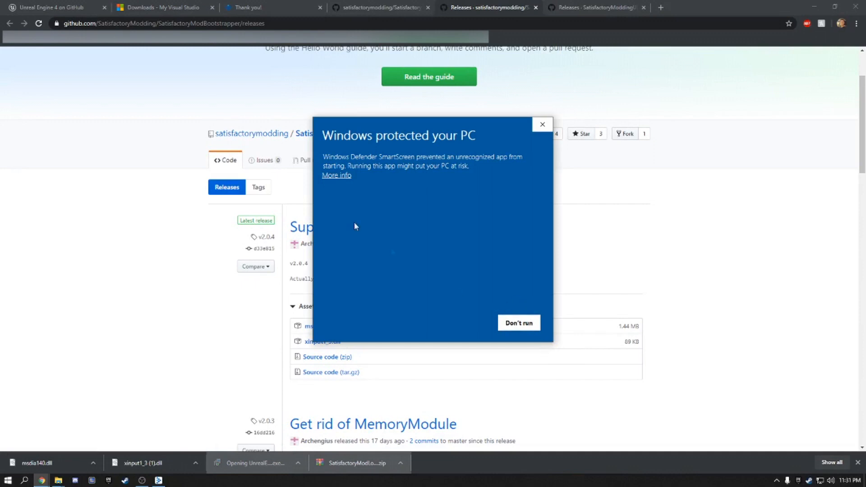
Run the CSS Editor installer past SmartScreen and continue setup without a desktop shortcut.
left_click(336, 175)
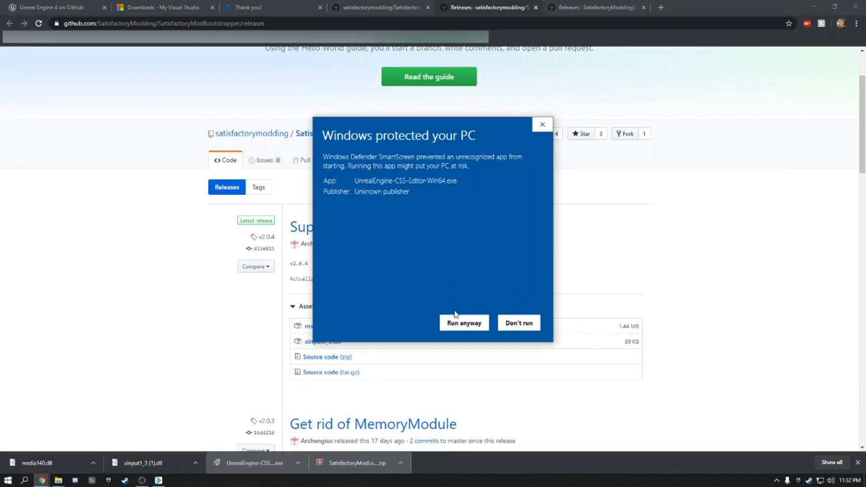
left_click(542, 123)
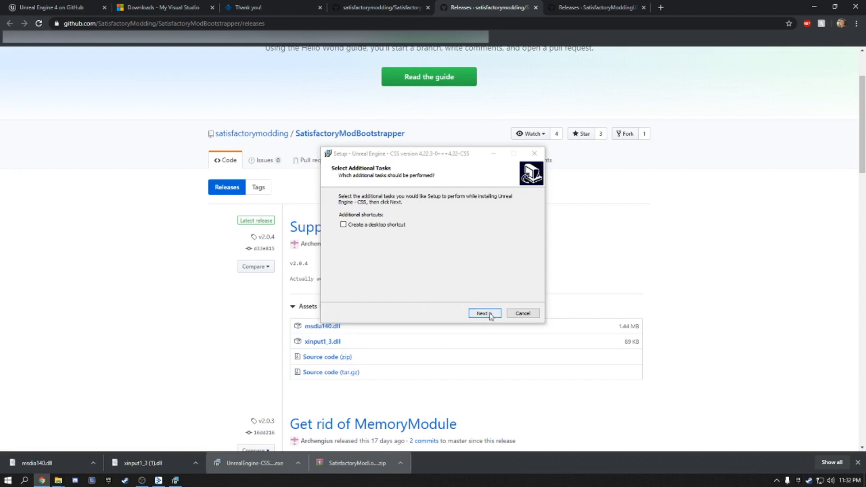
left_click(483, 313)
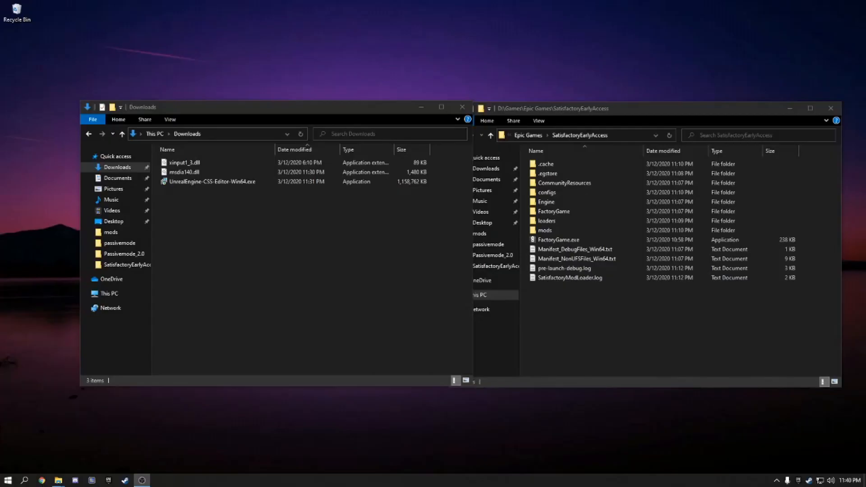
mouse_move(666, 334)
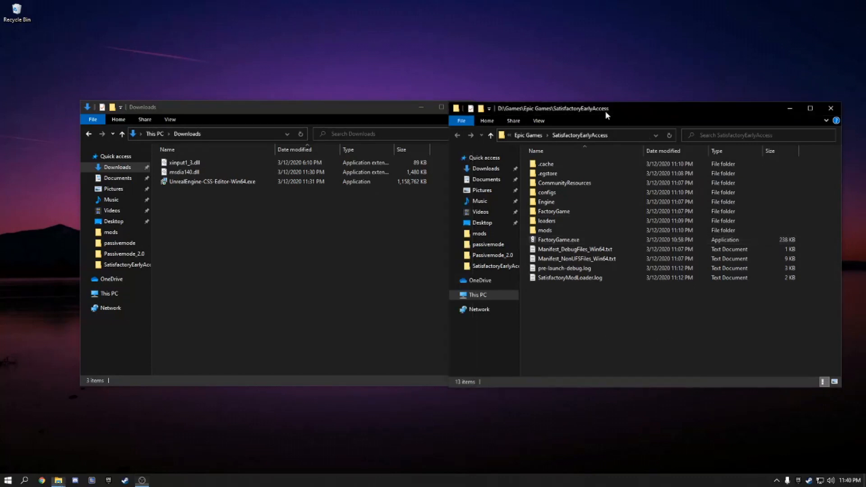
Place xinput1_3.dll and msdia140.dll into the game's FactoryGame\Binaries\Win64 folder.
left_click(553, 211)
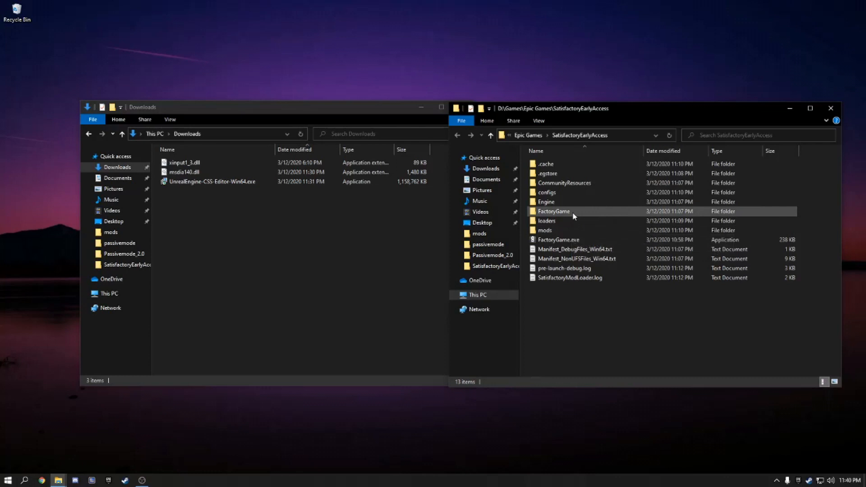
double_click(553, 211)
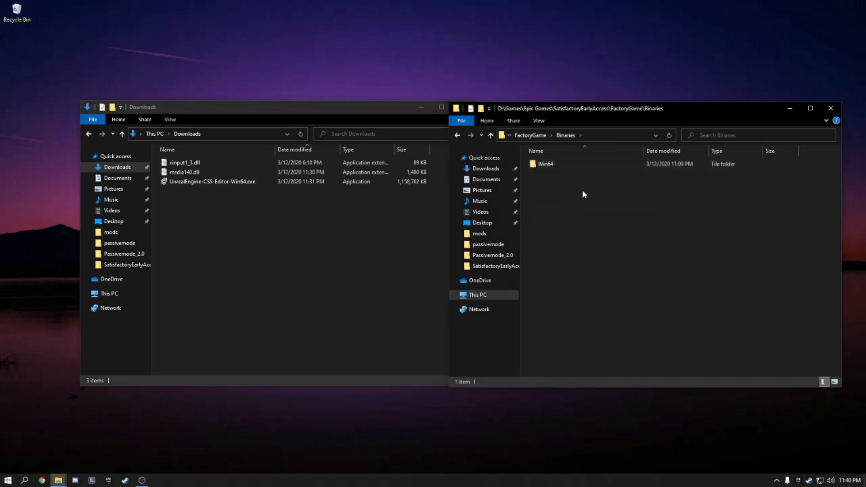
double_click(546, 163)
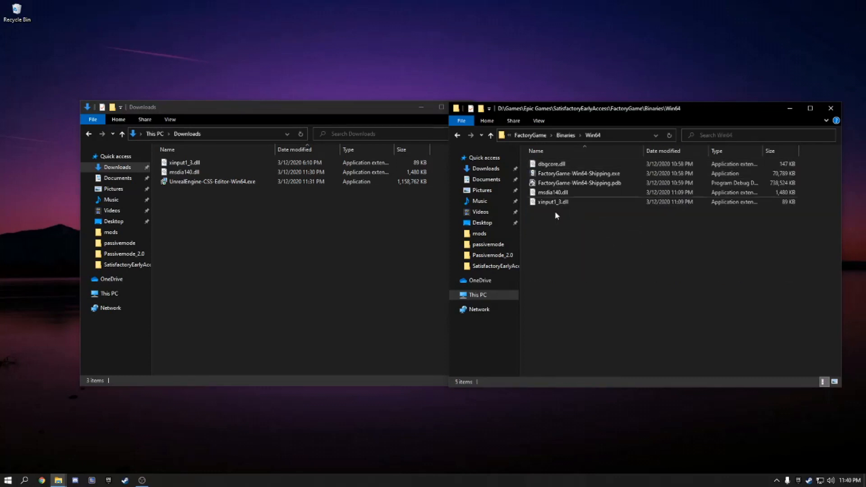
mouse_move(570, 224)
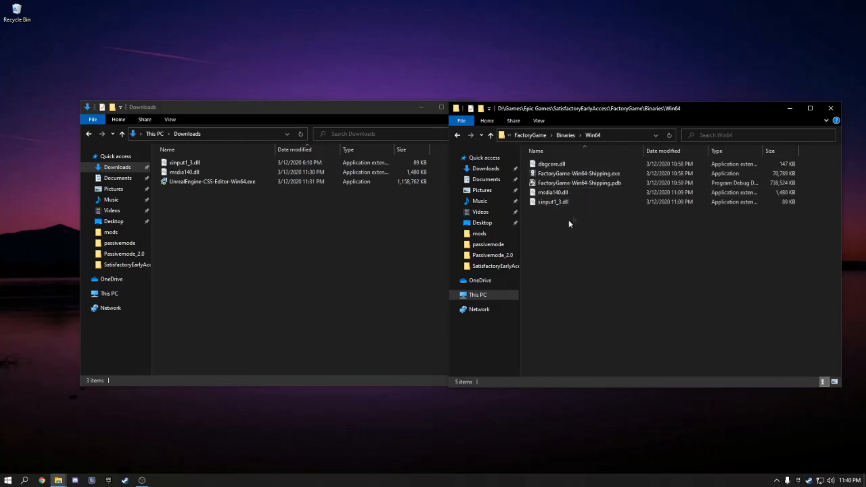
mouse_move(597, 232)
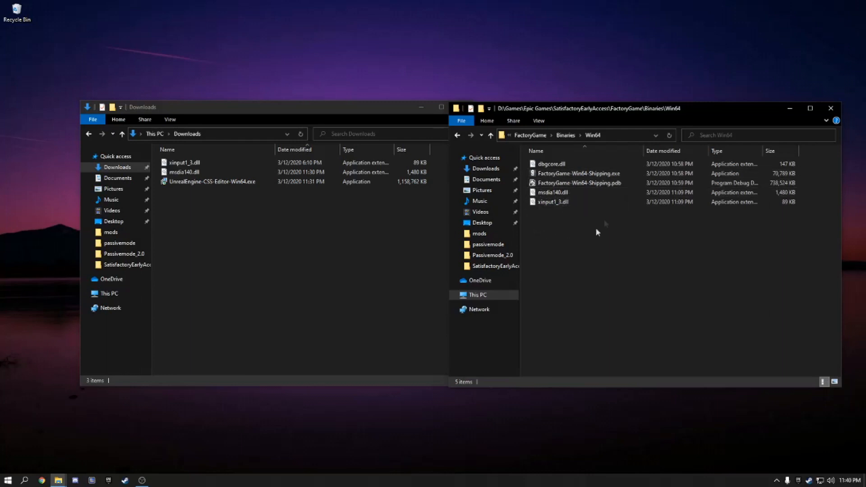
left_click(182, 162)
type("wwis")
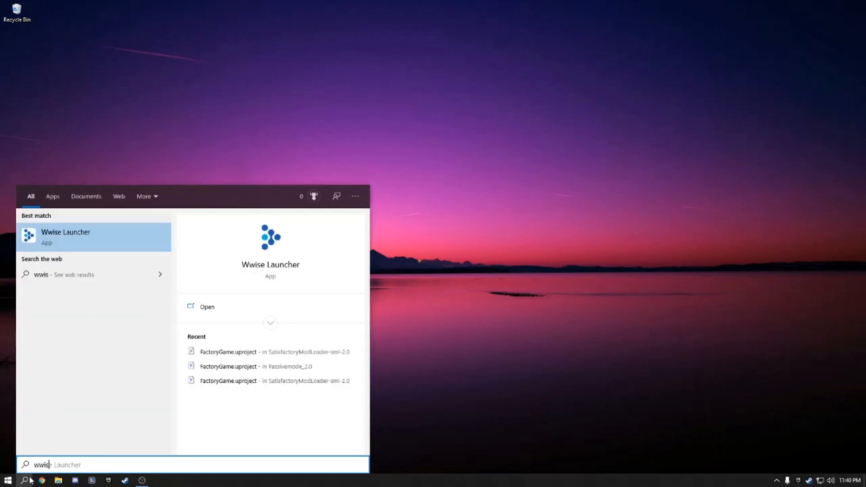
Launch Wwise Launcher and open FactoryGame.uproject from SatisfactoryModLoader-sml-2.0 for Unreal integration.
left_click(65, 236)
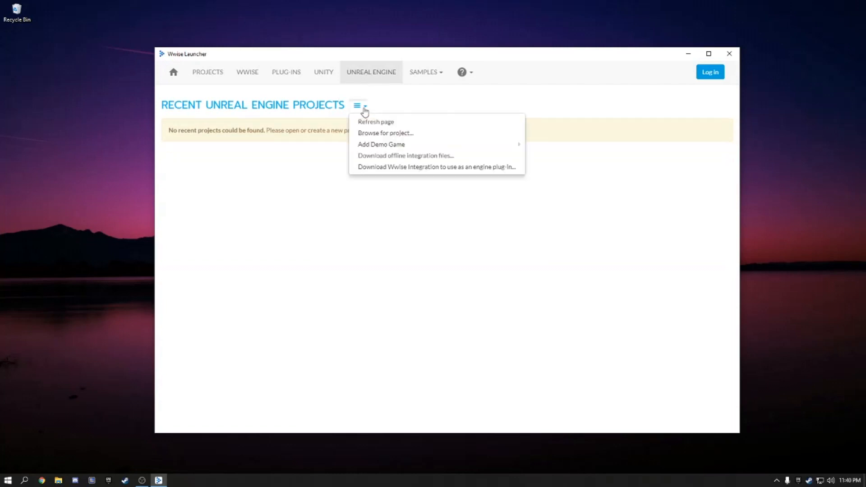
left_click(386, 132)
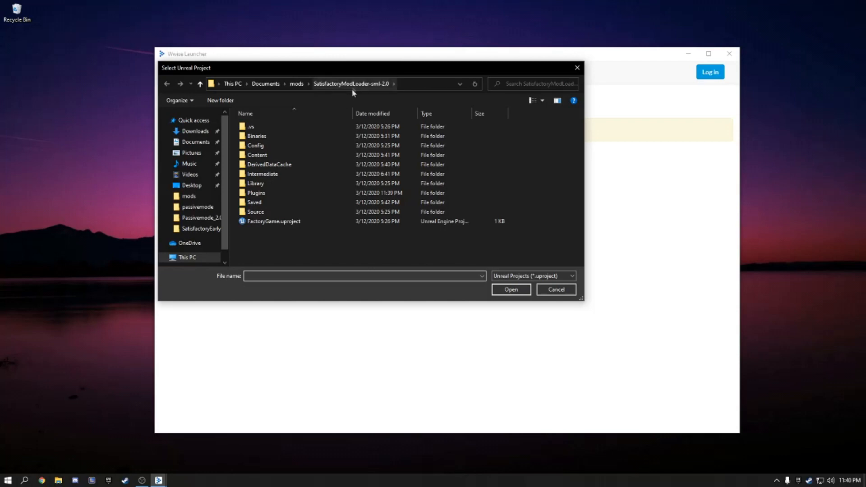
mouse_move(373, 92)
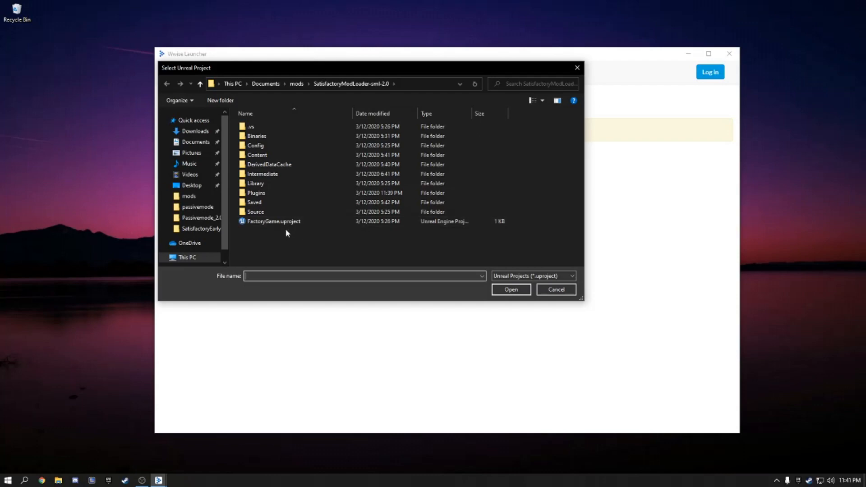
left_click(273, 221)
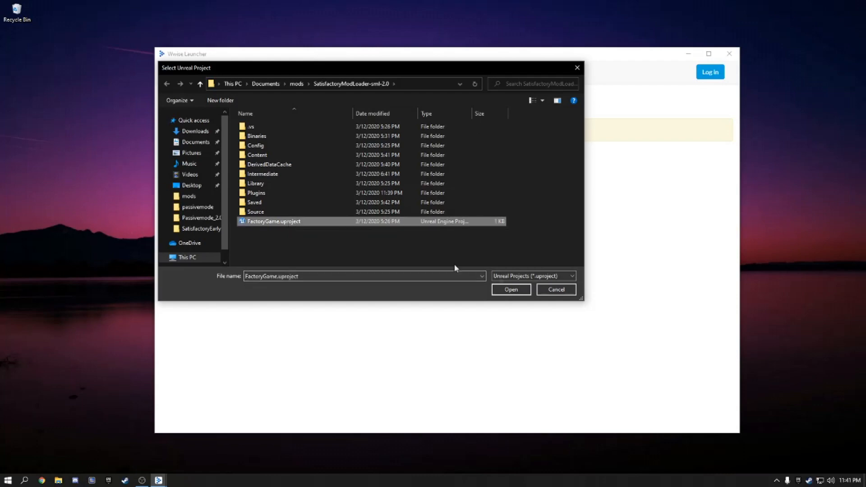
left_click(511, 289)
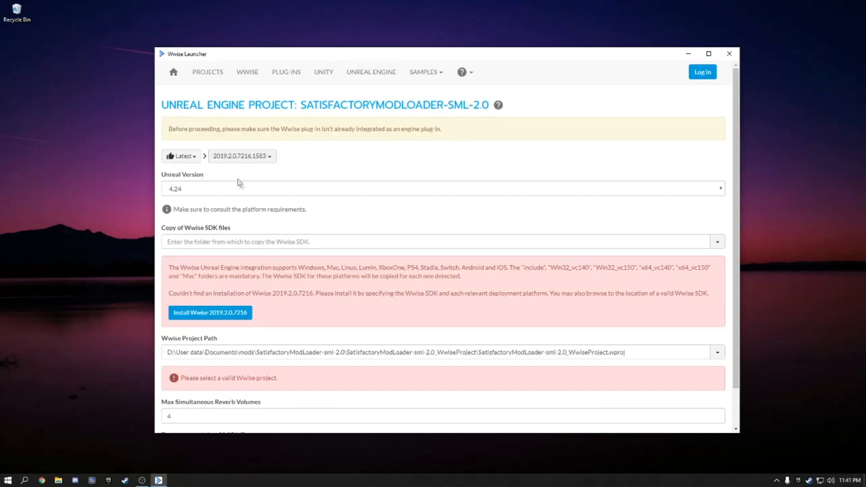
Target Wwise 2019.1.7.7135.1513 for the integration and start modifying that installation.
left_click(241, 156)
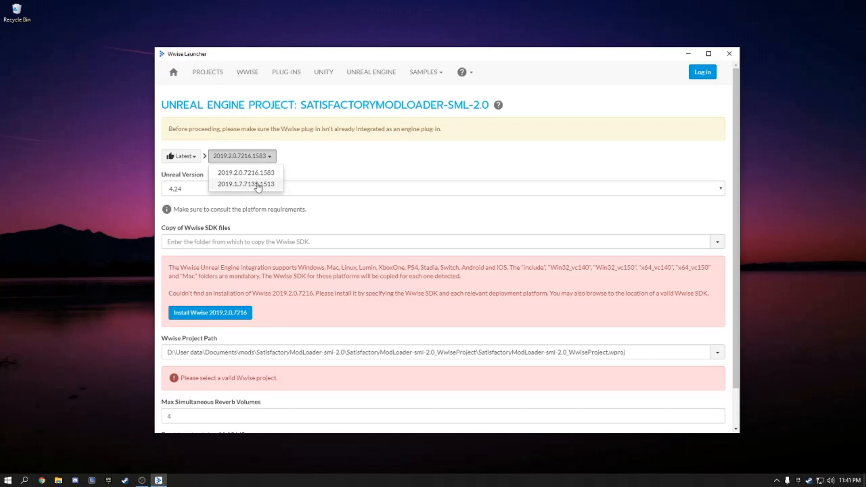
left_click(246, 184)
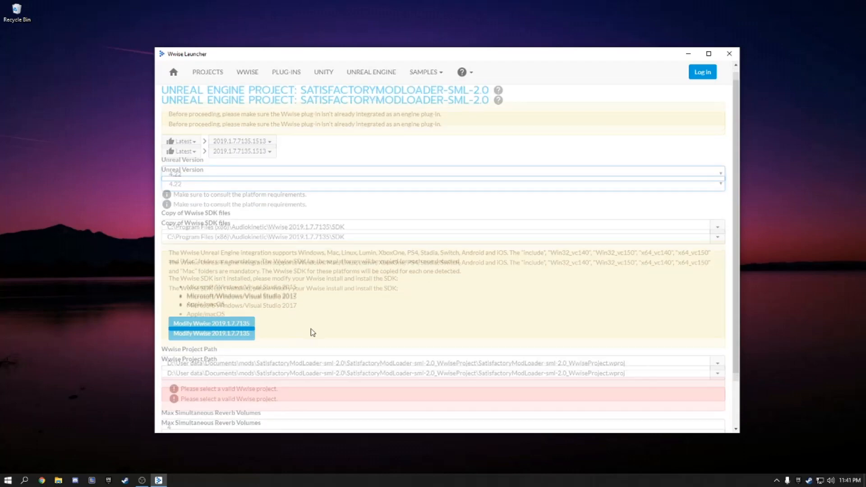
scroll("down", 3)
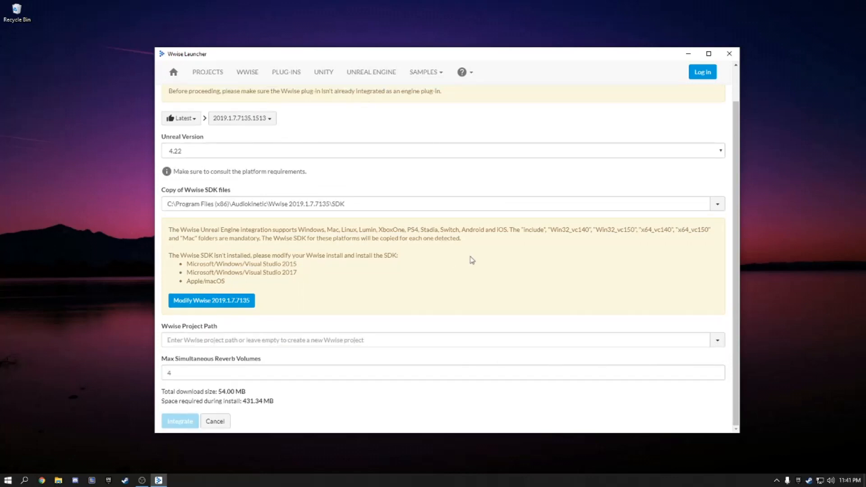
left_click(718, 203)
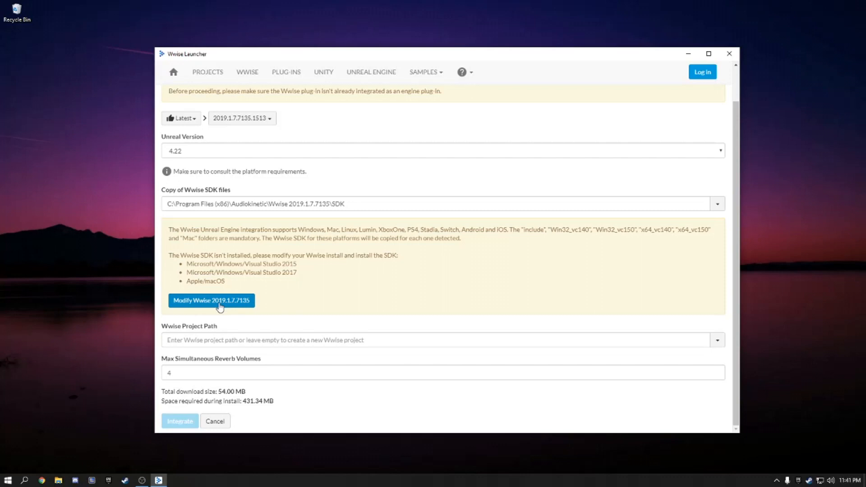
left_click(211, 301)
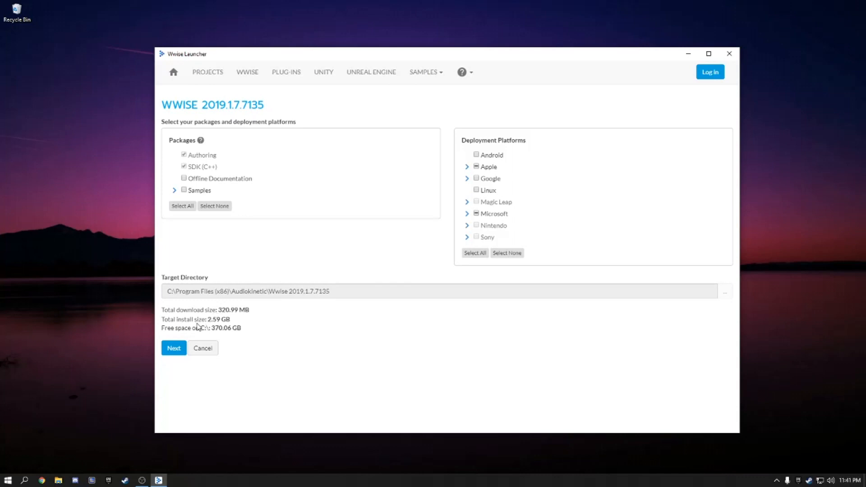
Continue past package selection and apply the Wwise 2019.1.7.7135 modification.
left_click(173, 348)
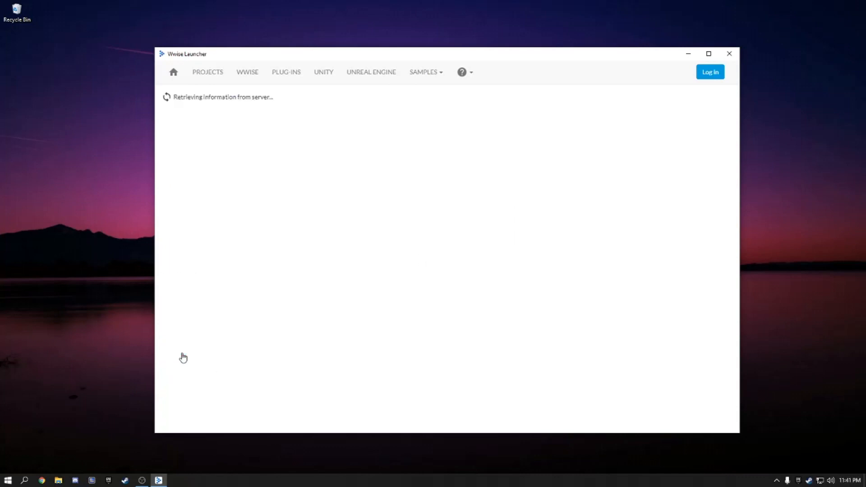
mouse_move(492, 303)
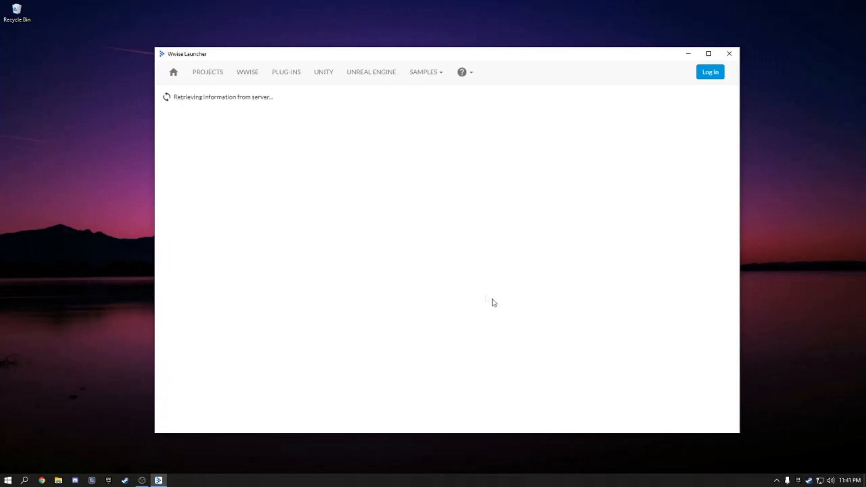
mouse_move(462, 245)
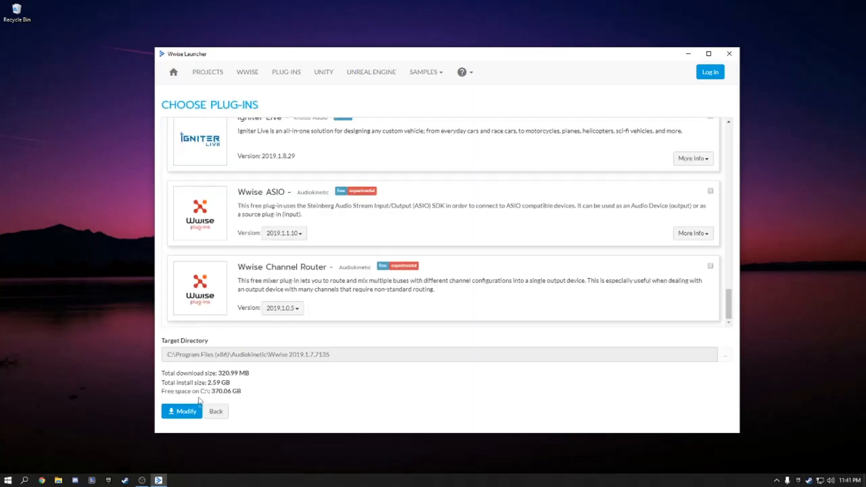
left_click(182, 411)
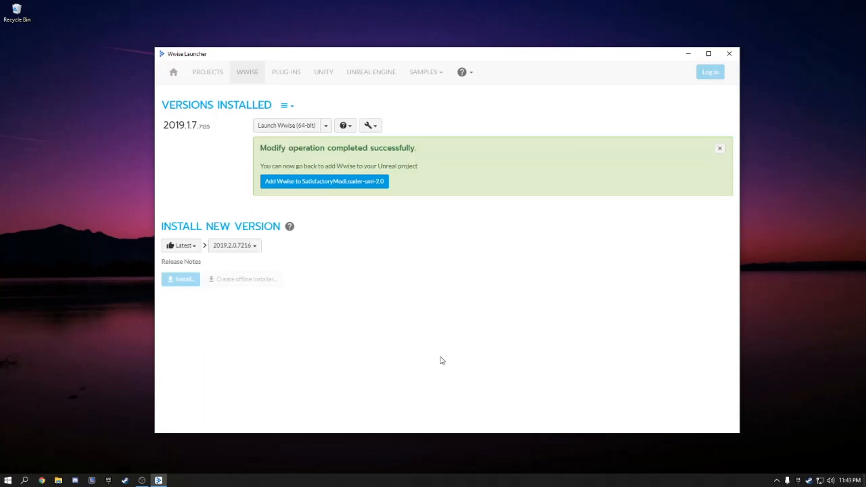
mouse_move(476, 287)
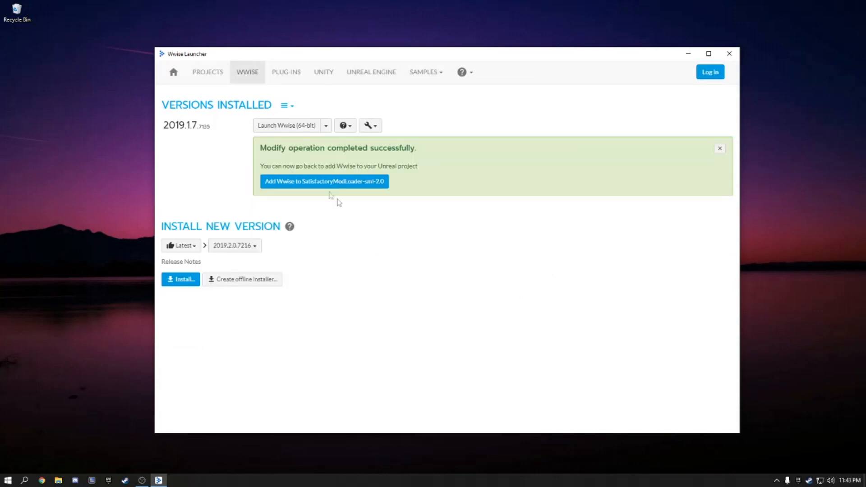
Return to adding Wwise to SatisfactoryModLoader-sml-2.0 and keep Unreal version 4.24.
left_click(325, 181)
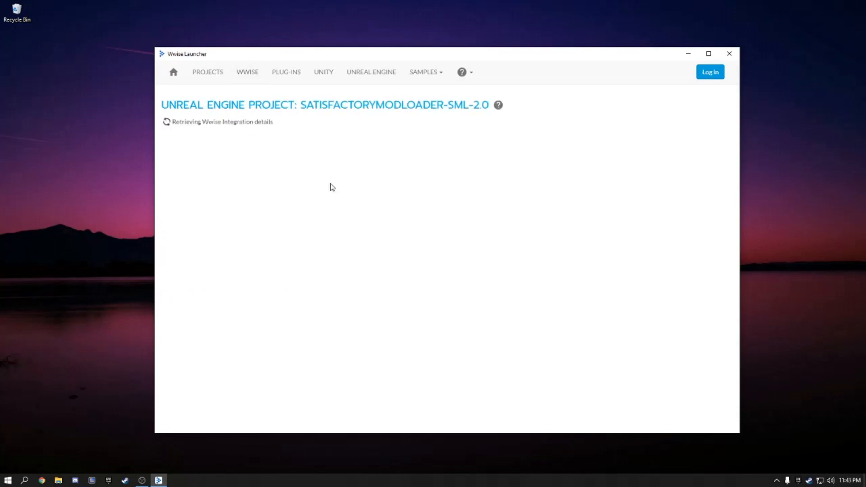
mouse_move(316, 273)
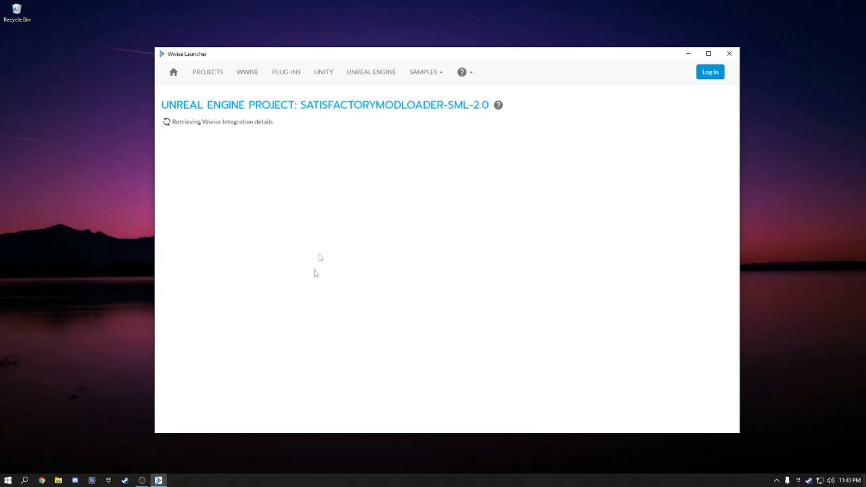
mouse_move(324, 284)
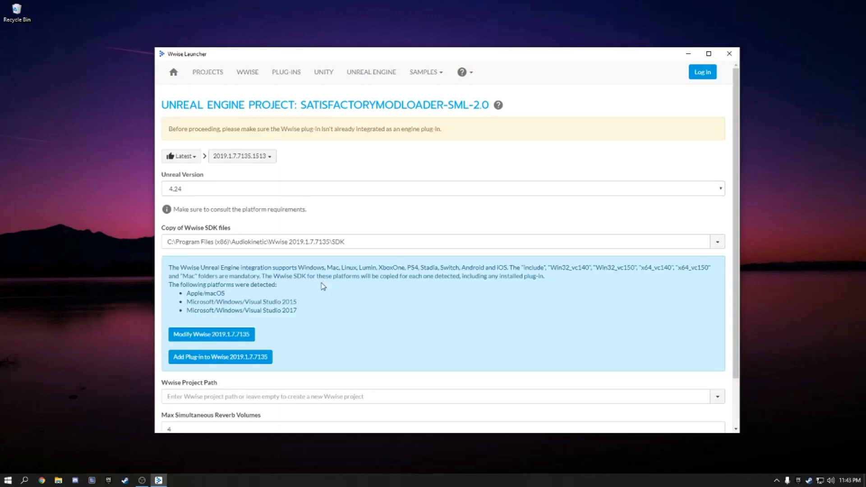
scroll("down", 3)
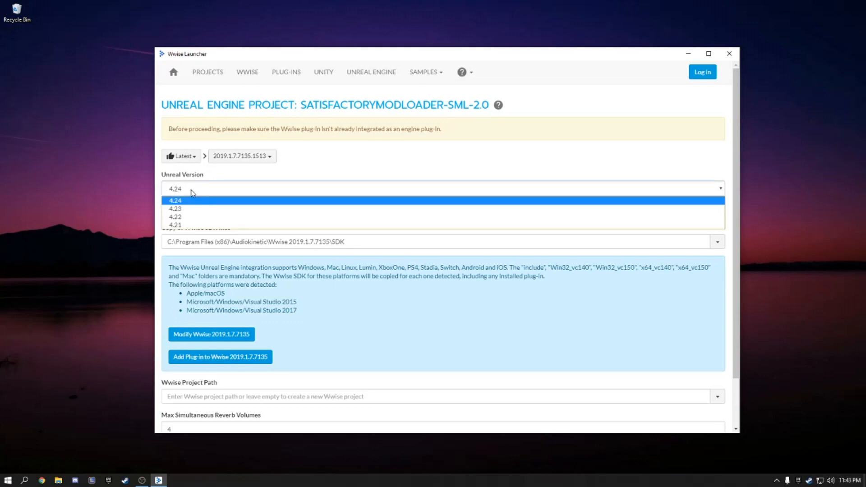
left_click(174, 216)
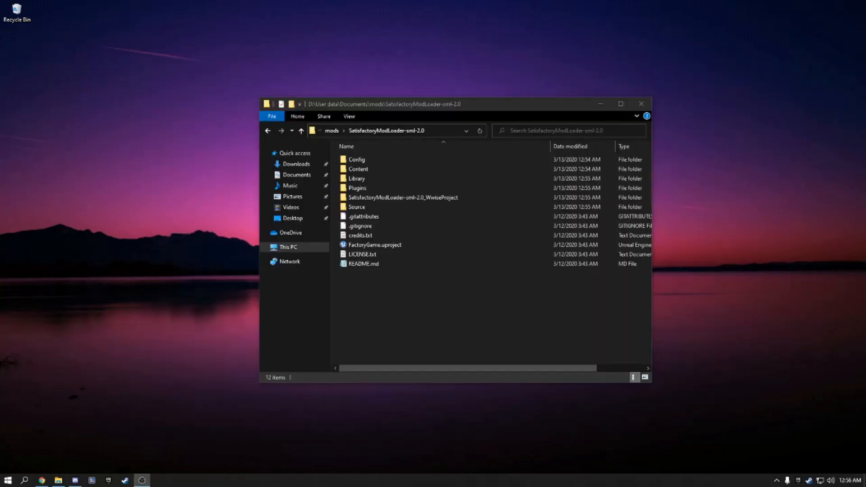
Launch FactoryGame.uproject and agree to rebuild its missing modules.
left_click(363, 254)
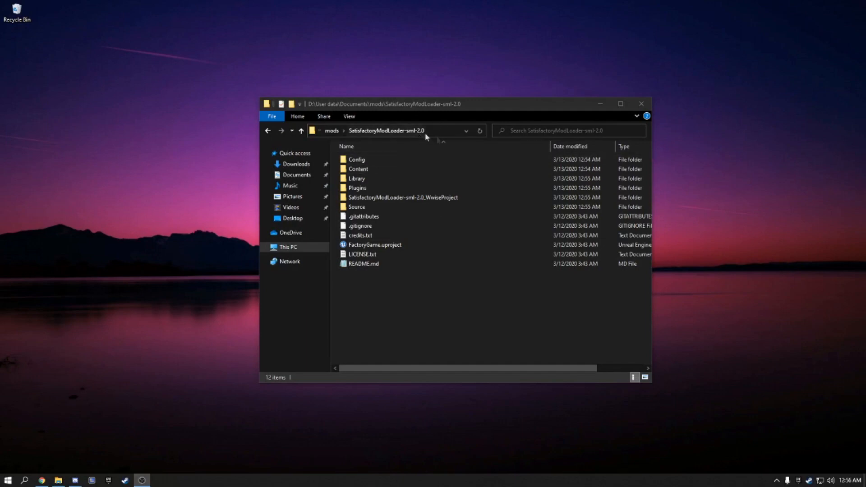
left_click(362, 263)
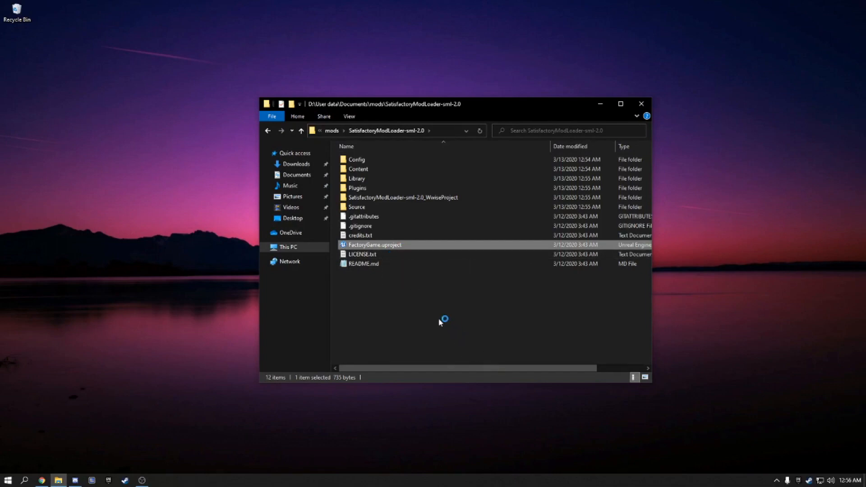
double_click(376, 245)
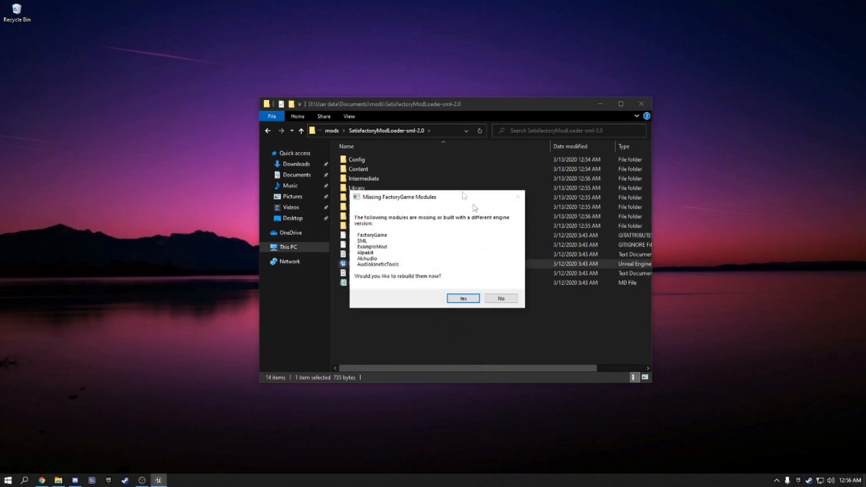
left_click(462, 297)
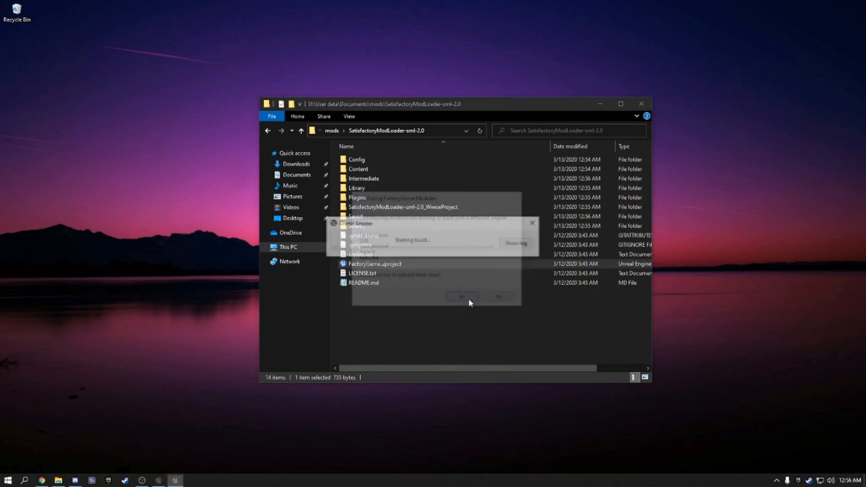